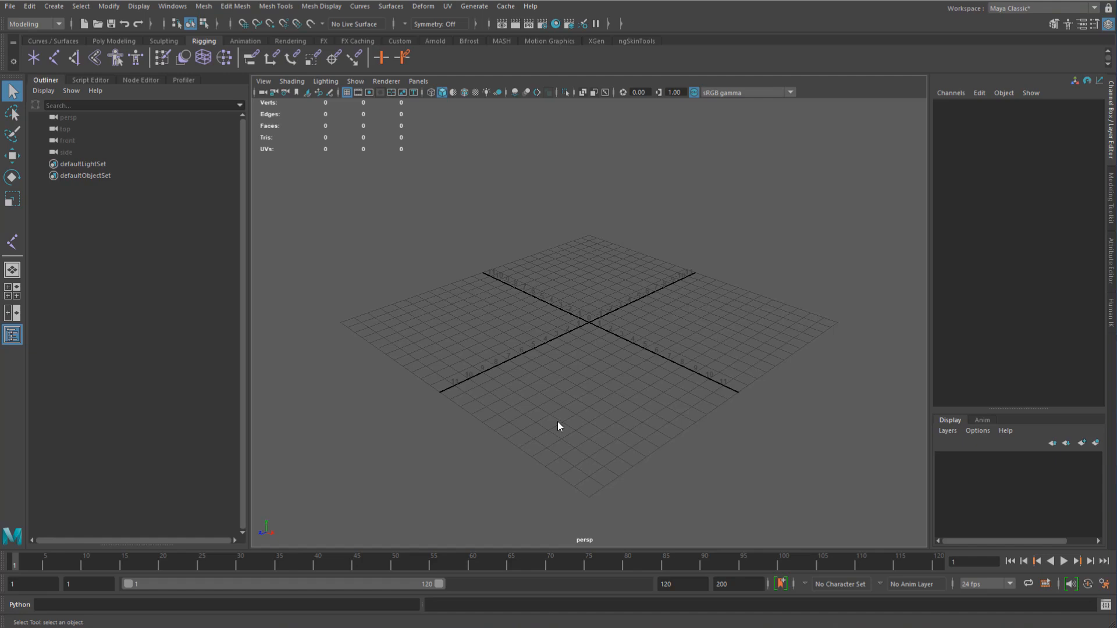
pyautogui.moveTo(107, 45)
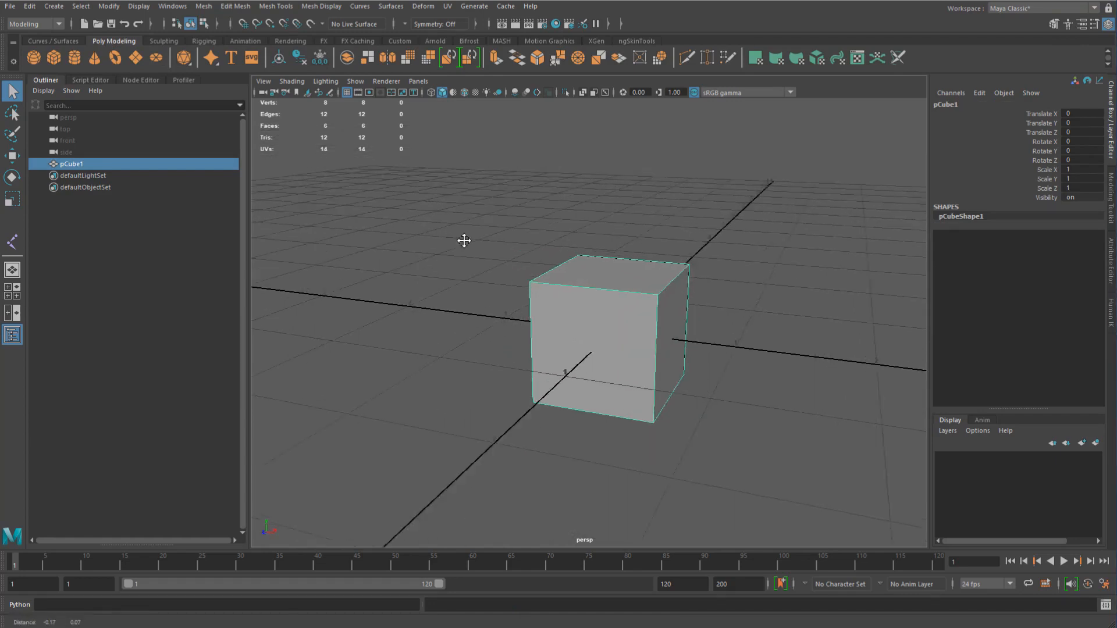
# Graph the cube in the Node Editor with pCube1 beside pCubeShape1, then reselect the cube.
pyautogui.click(140, 79)
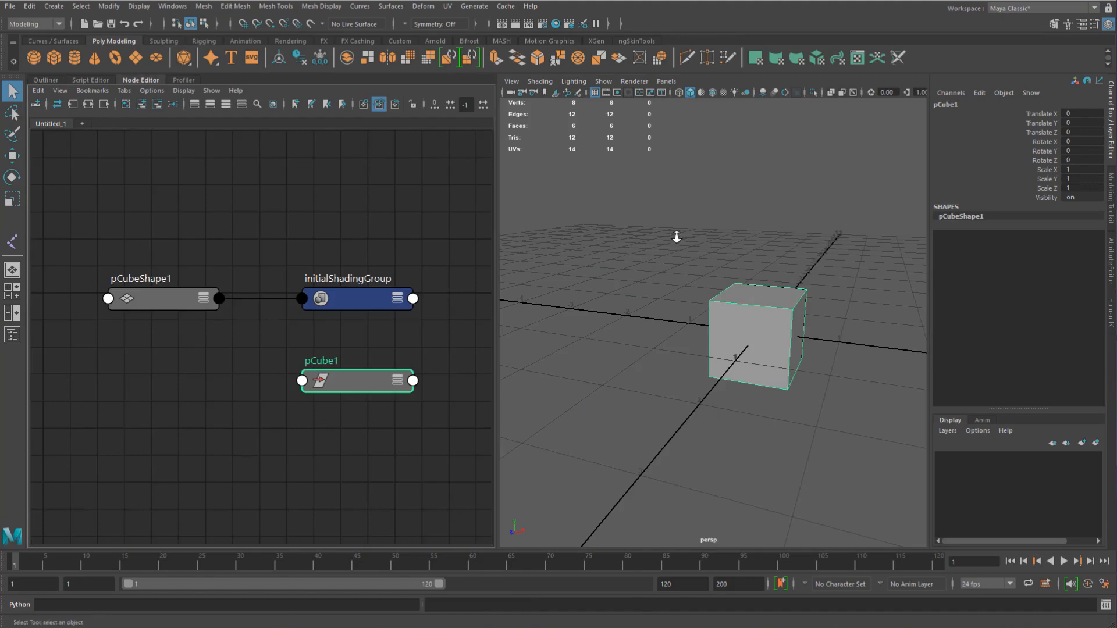
pyautogui.moveTo(356, 381); pyautogui.dragTo(232, 399)
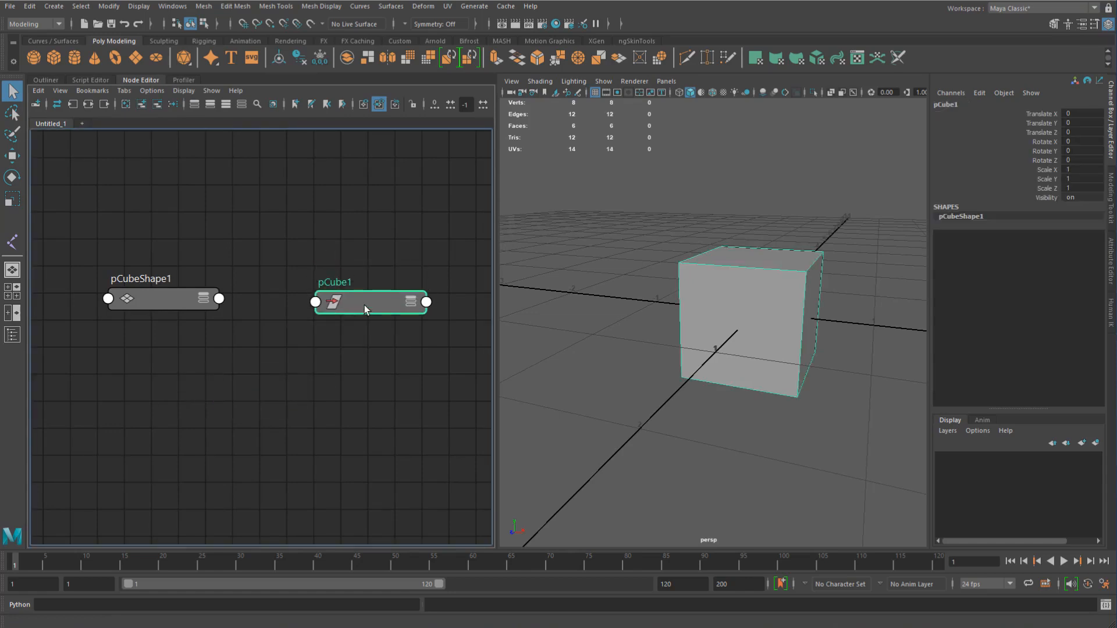
pyautogui.click(162, 289)
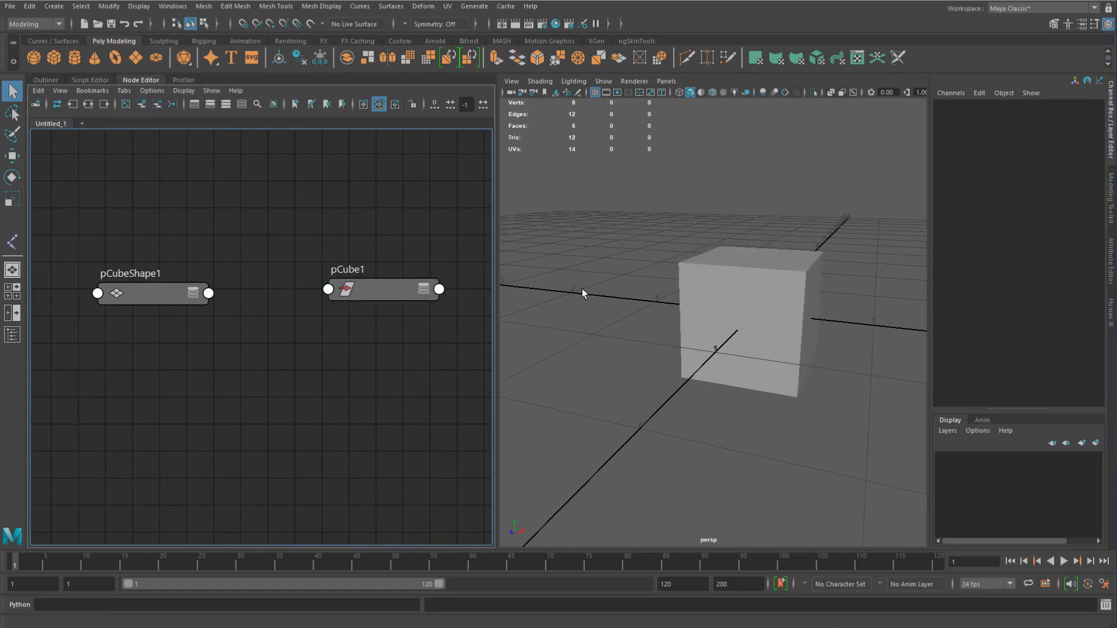
pyautogui.click(384, 288)
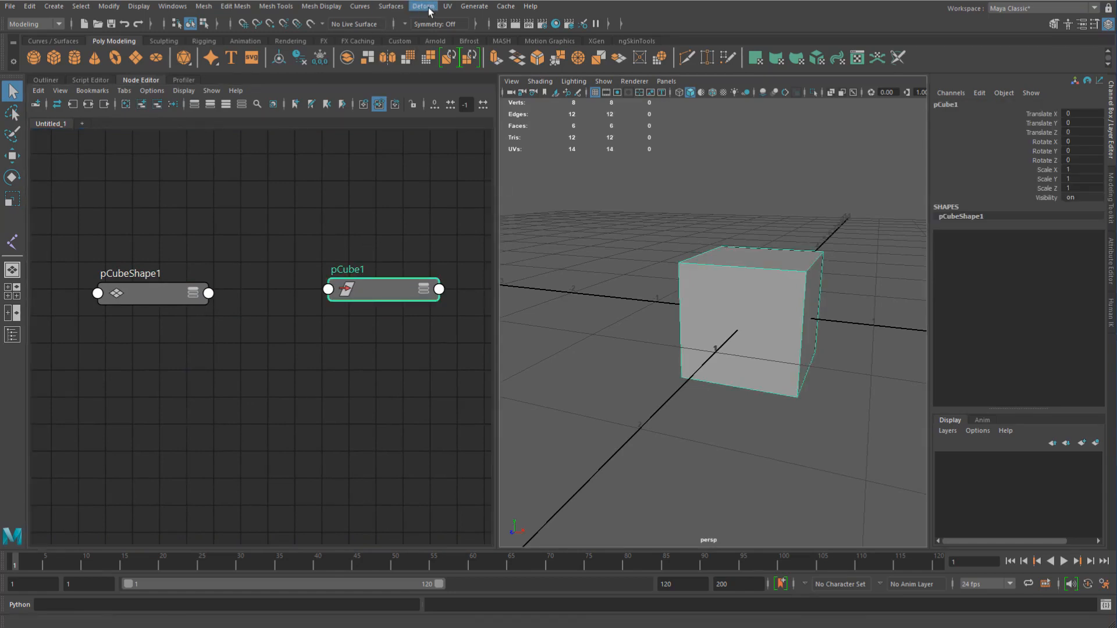
# Add a Deform > Cluster to the cube, tidy the new deformer nodes and show node names.
pyautogui.click(423, 6)
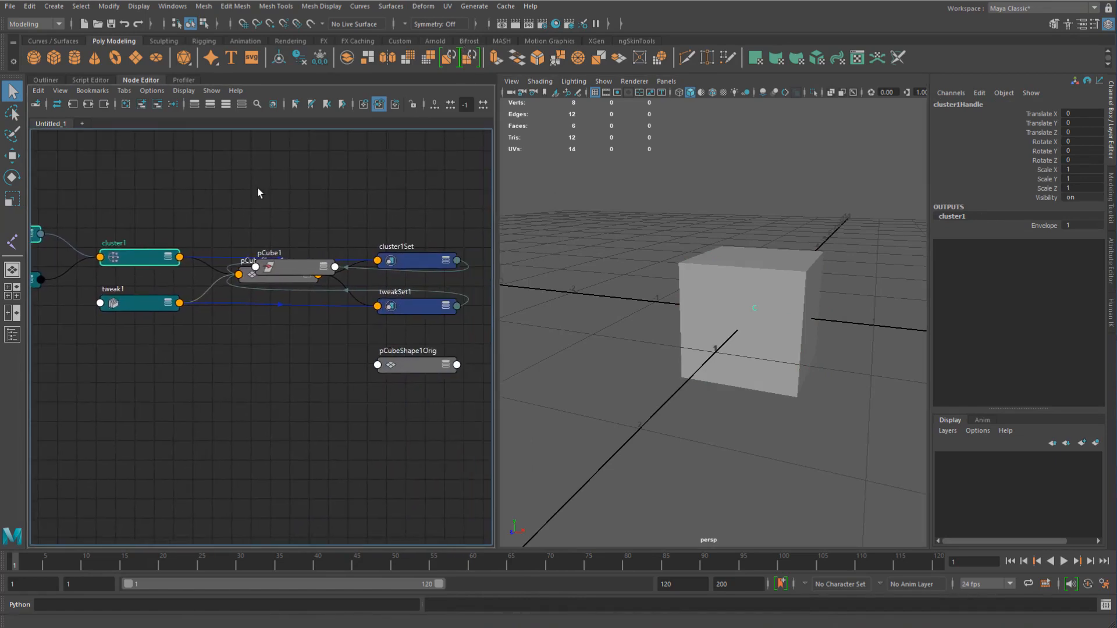
pyautogui.click(297, 209)
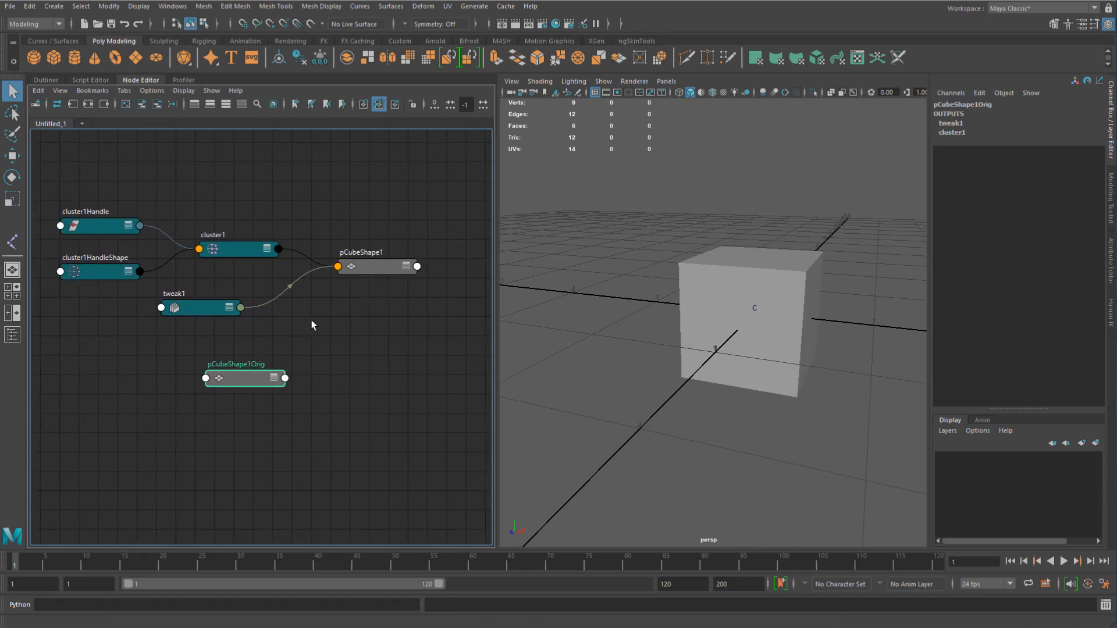
pyautogui.moveTo(244, 378); pyautogui.dragTo(190, 384)
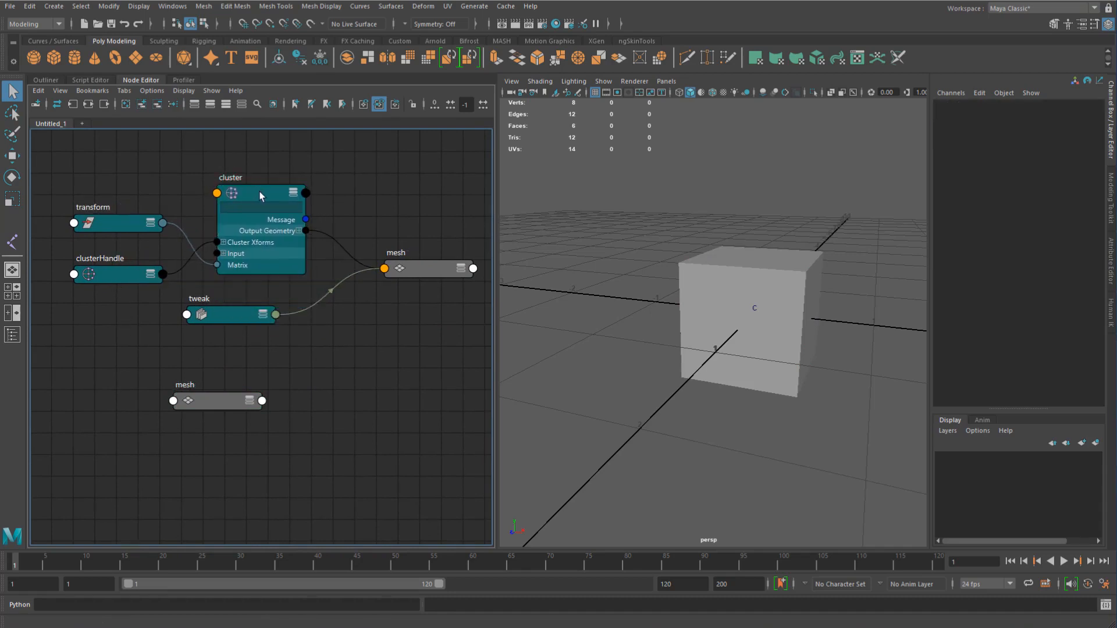
pyautogui.click(260, 193)
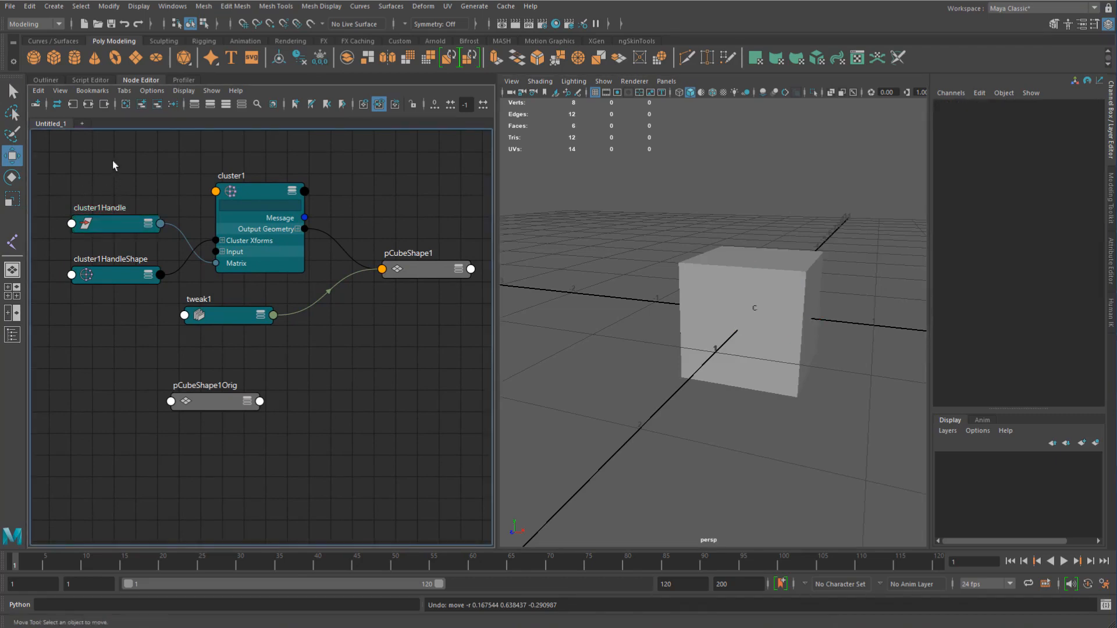
# Select cluster1Handle and expand a node in the Node Editor to show its attributes.
pyautogui.click(114, 164)
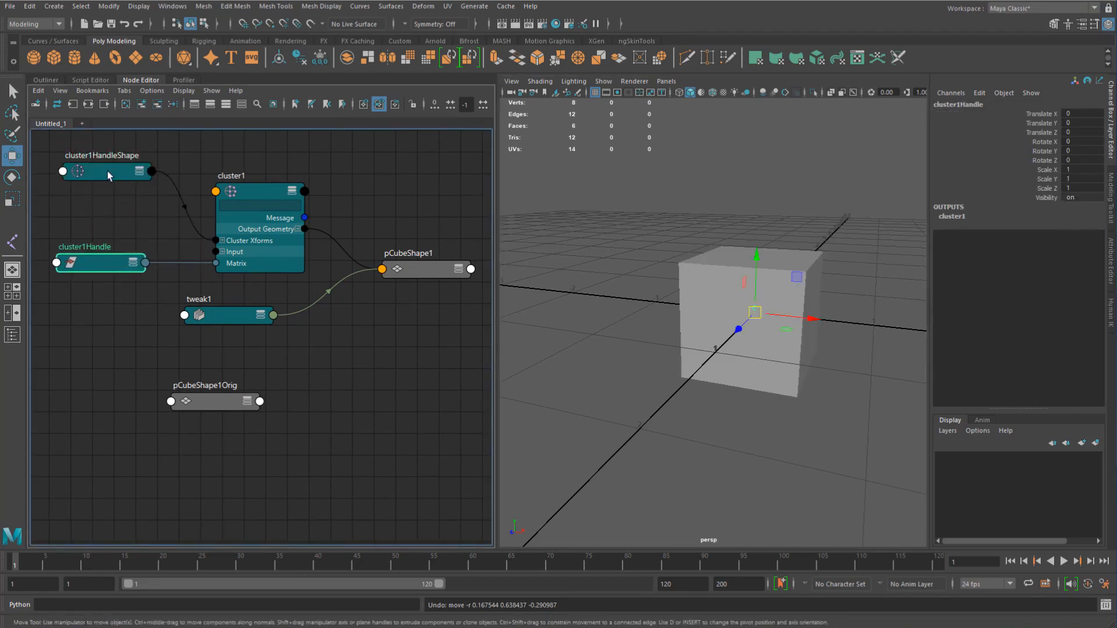
pyautogui.click(408, 268)
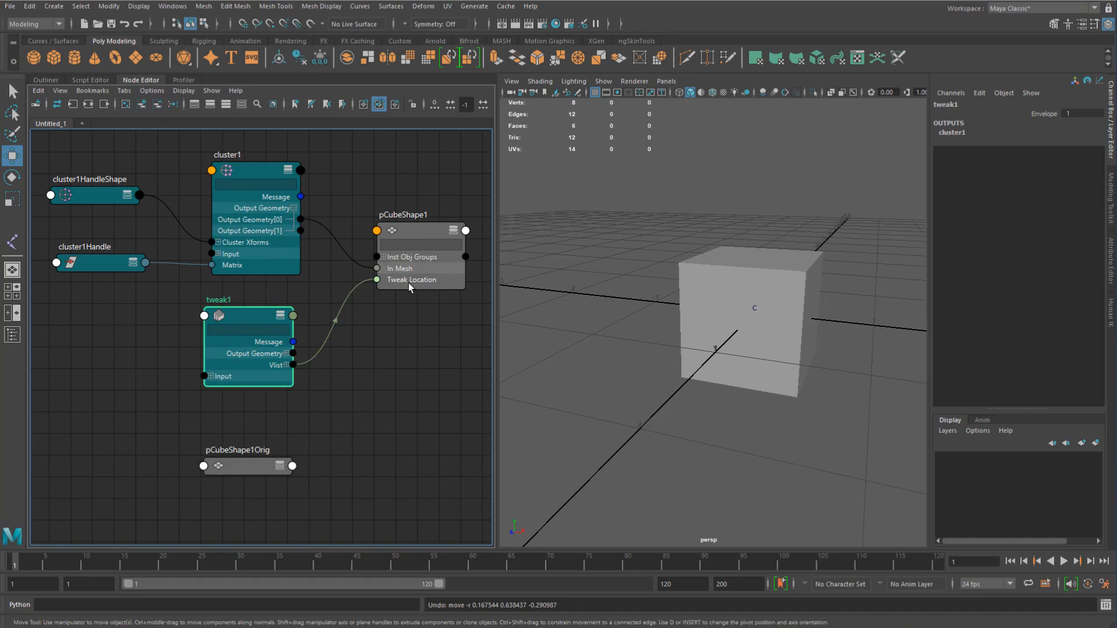
# Drag the cube's top vertices to slant it, then inspect vertex values and tweak1's Envelope.
pyautogui.click(748, 320)
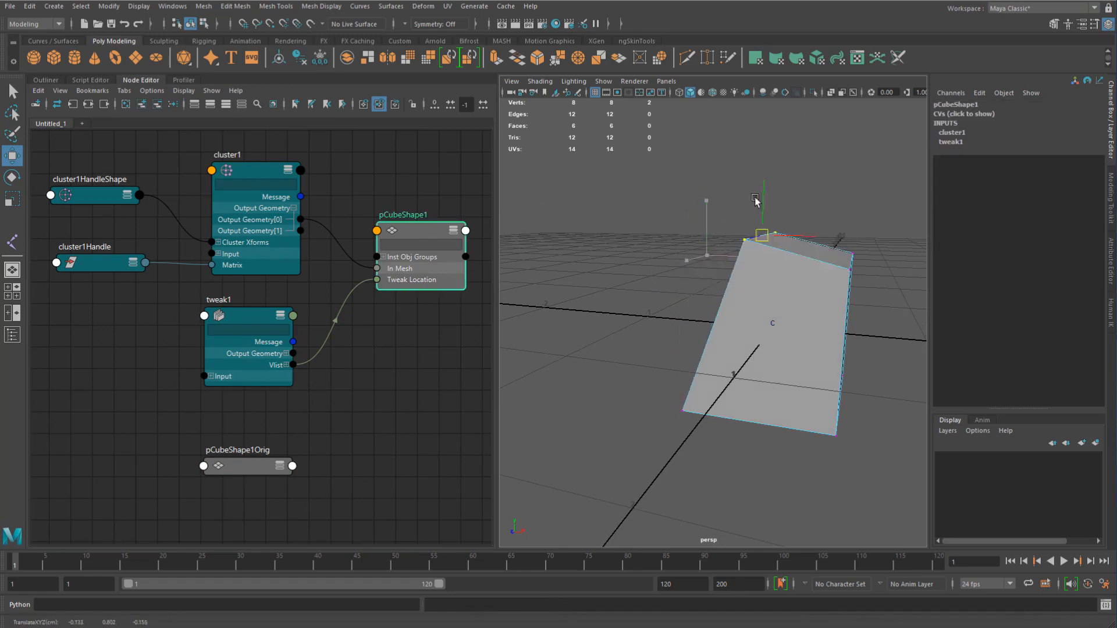
pyautogui.moveTo(755, 200); pyautogui.dragTo(705, 221)
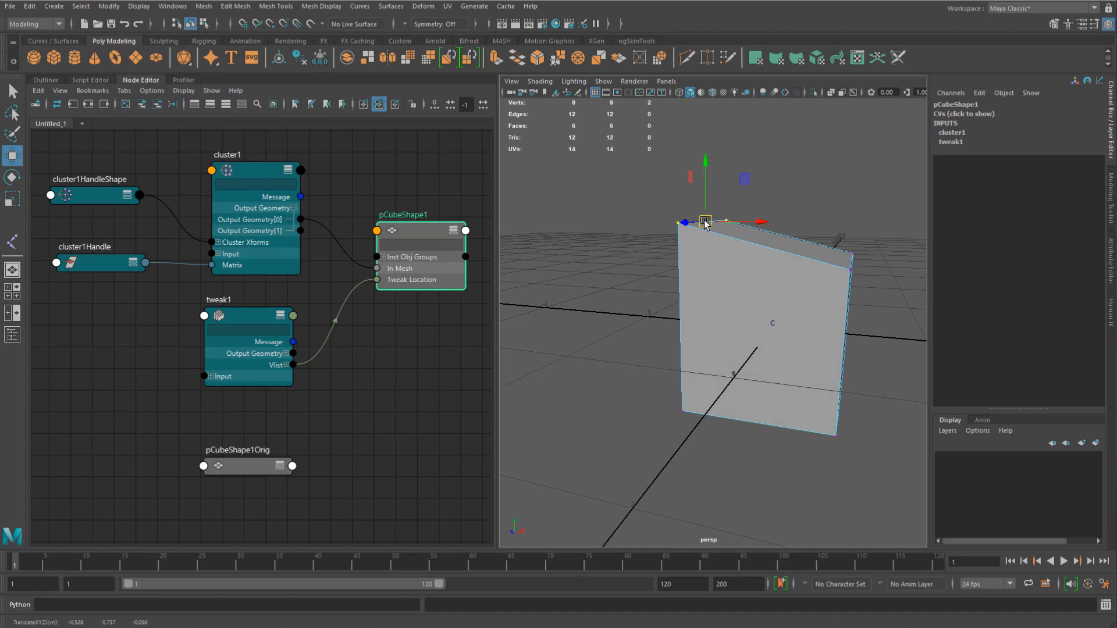
pyautogui.click(964, 113)
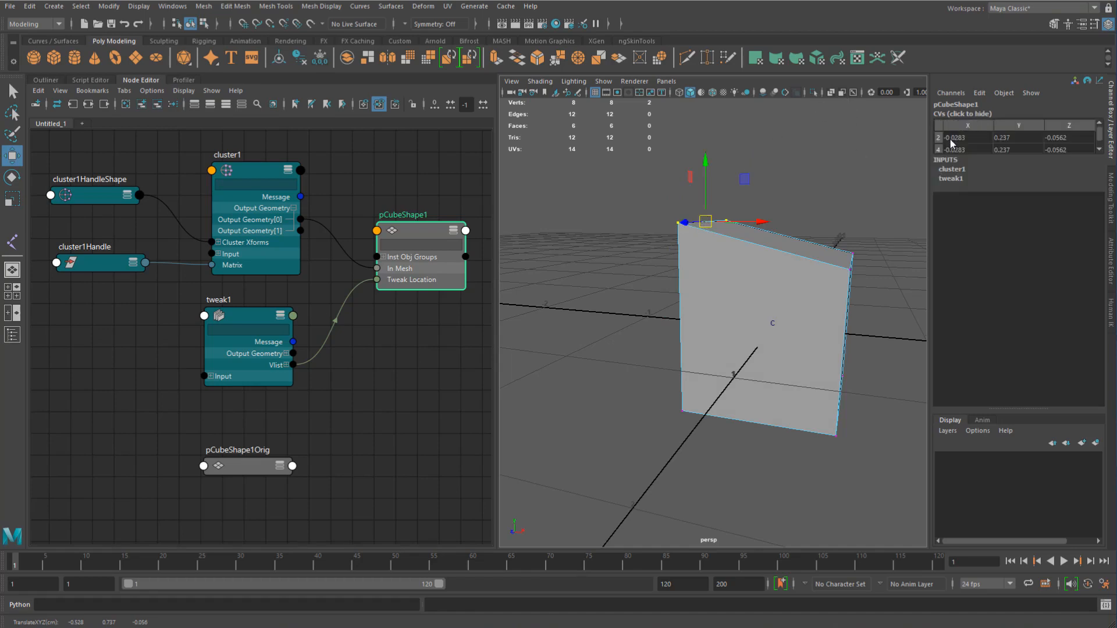
pyautogui.click(997, 137)
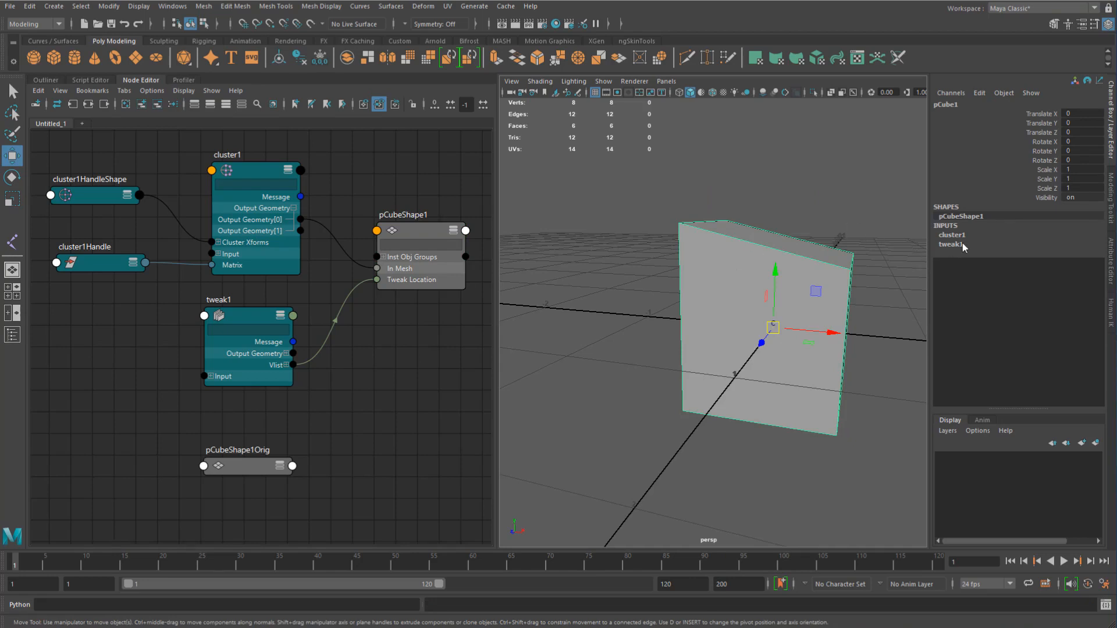
pyautogui.click(952, 244)
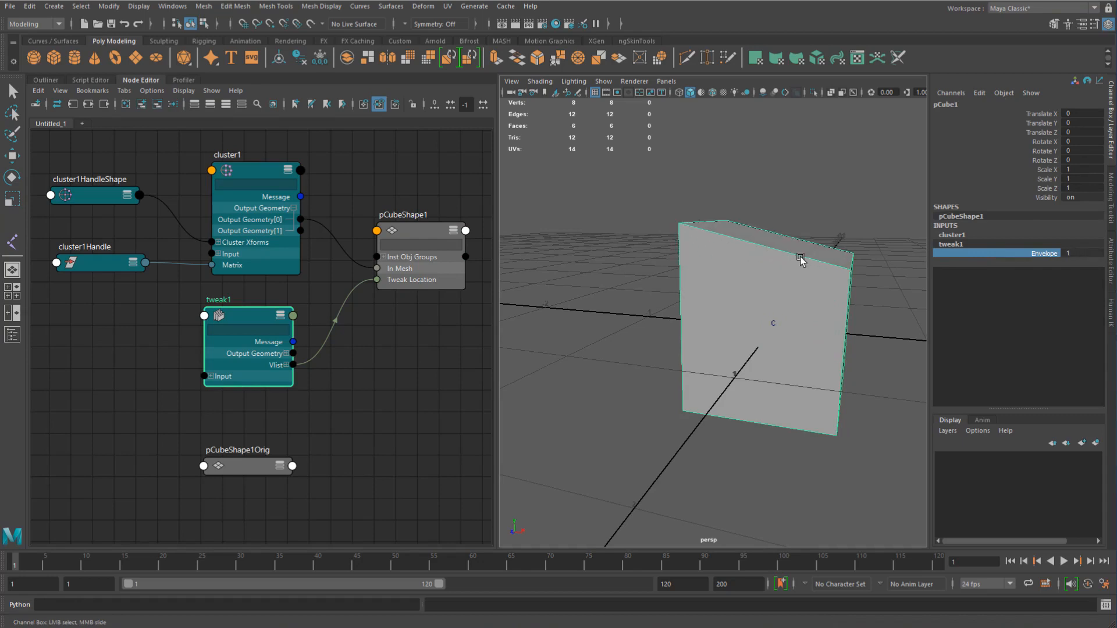
pyautogui.moveTo(825, 257)
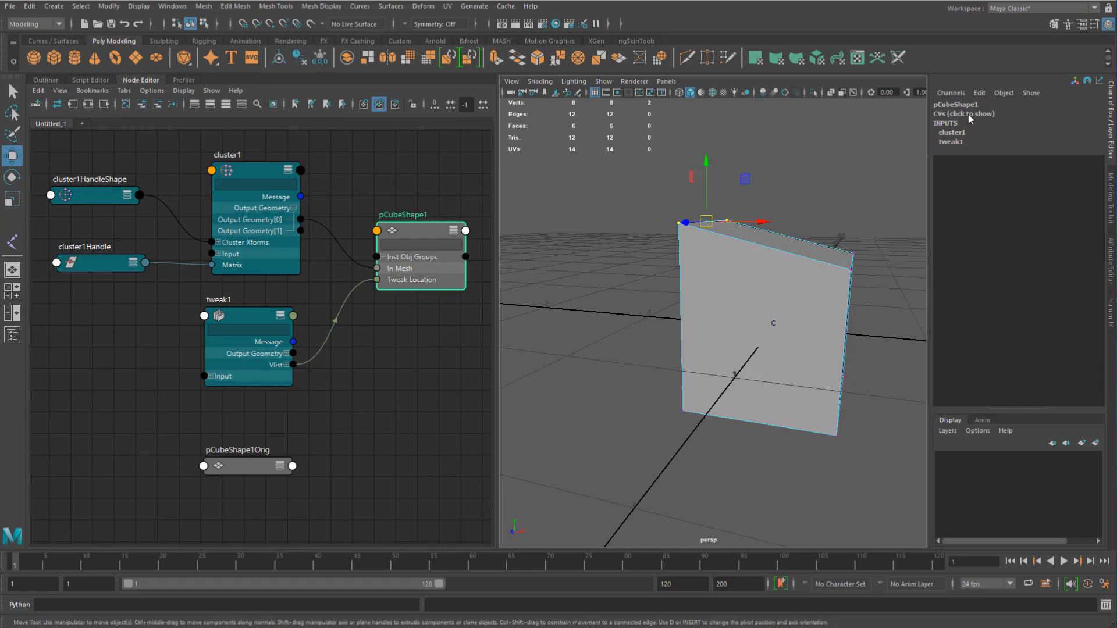
# Delete tweak1, then drag cluster1Handle to move the cube off the grid.
pyautogui.click(963, 114)
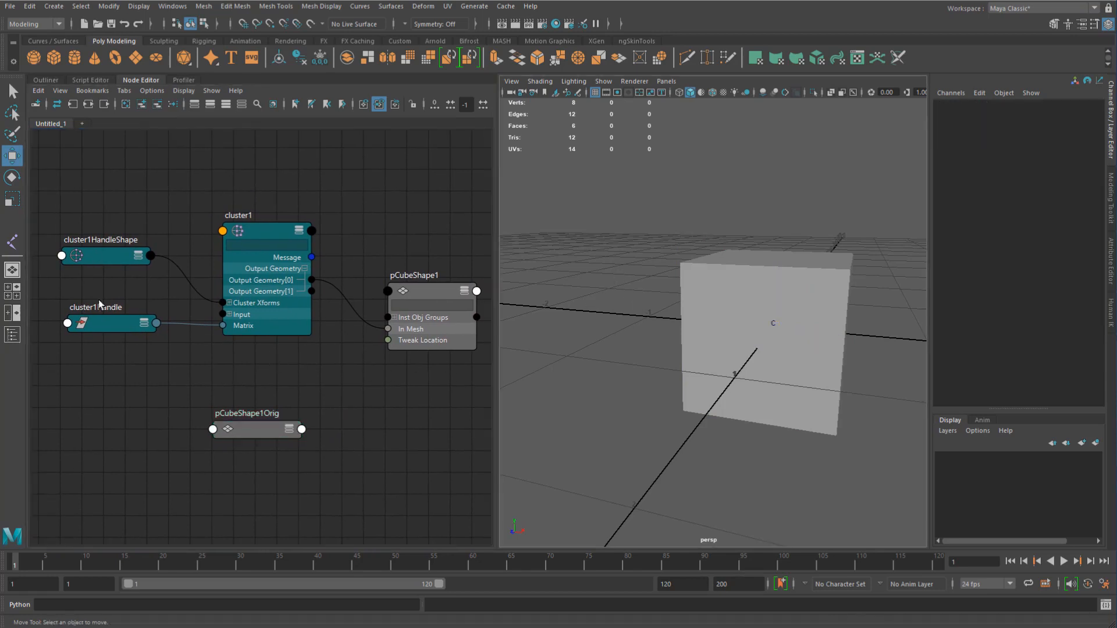
pyautogui.click(110, 322)
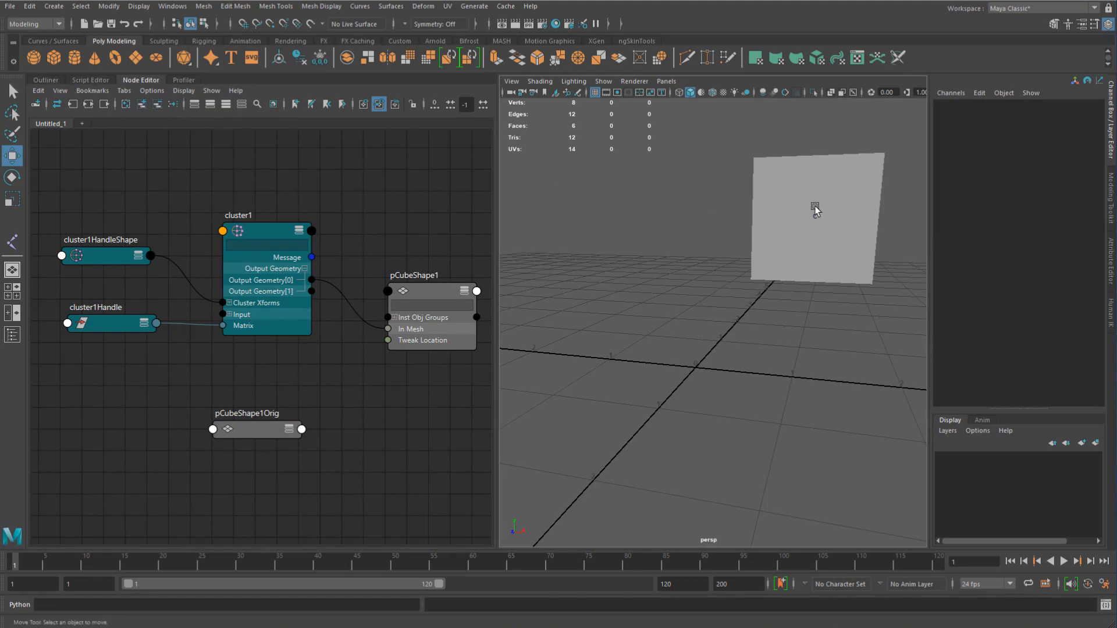
pyautogui.click(111, 323)
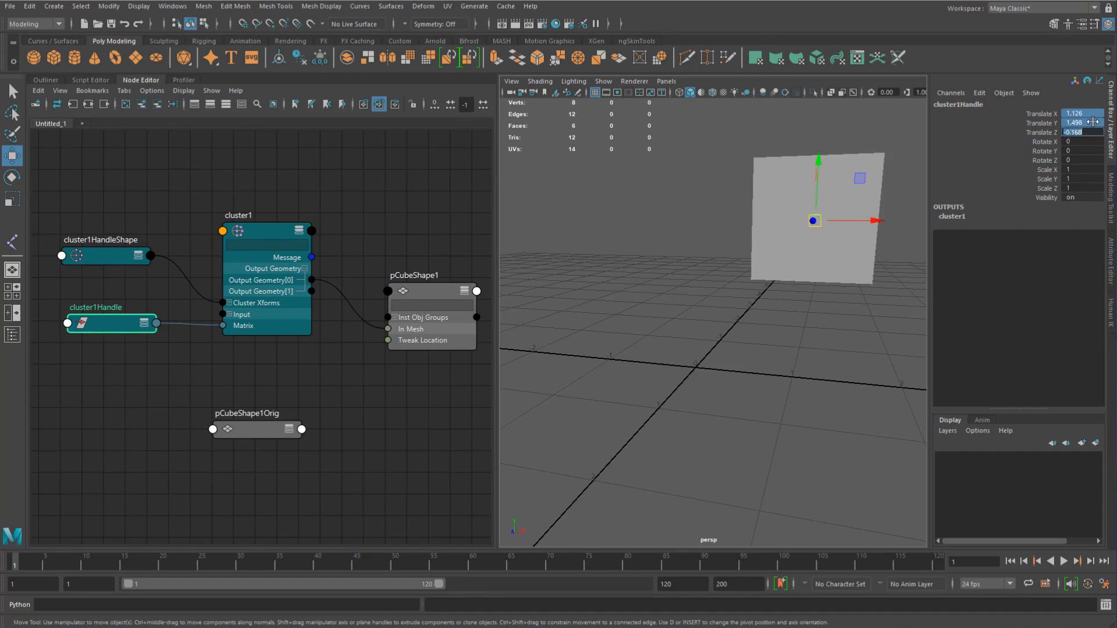
pyautogui.moveTo(815, 221); pyautogui.dragTo(879, 221)
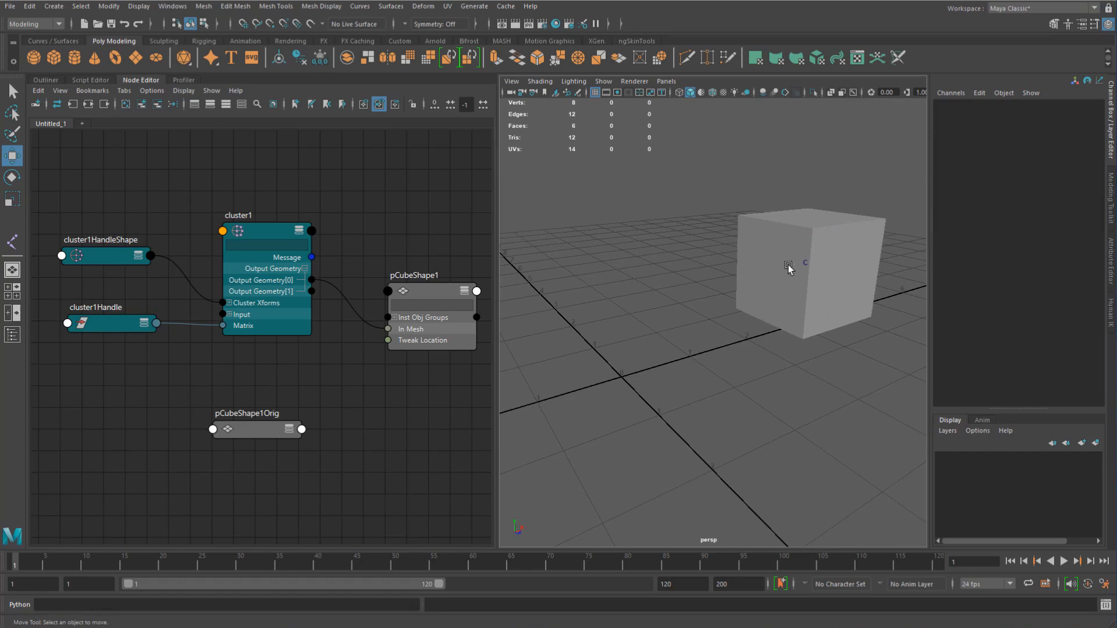
pyautogui.moveTo(786, 270)
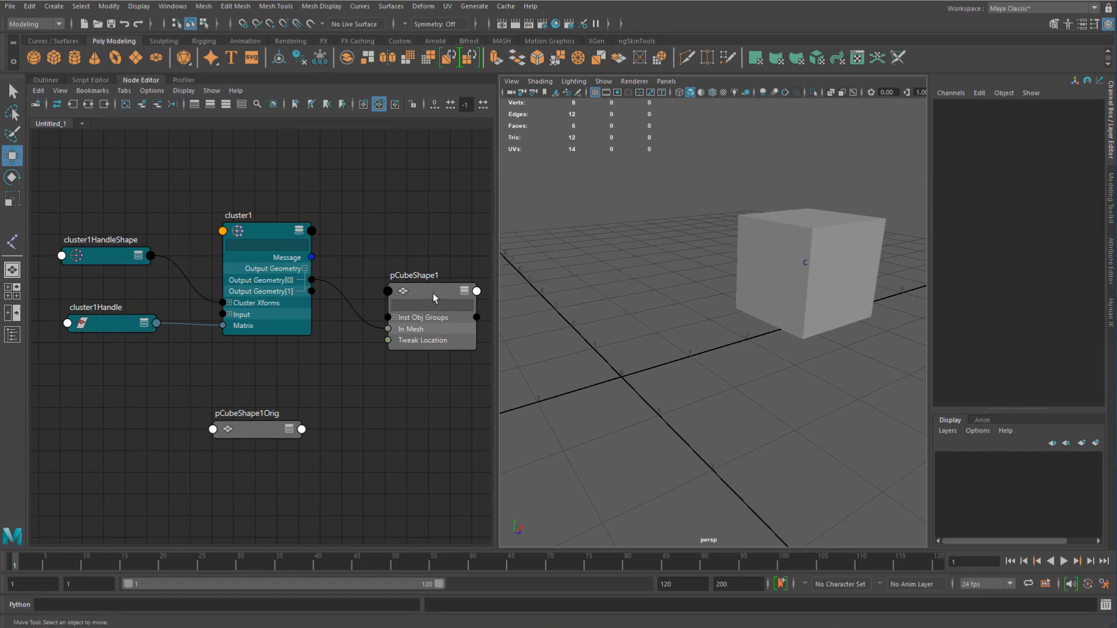
# Select cluster1, pCubeShape1 and then pCubeShape1Orig to view its mesh attributes.
pyautogui.click(266, 230)
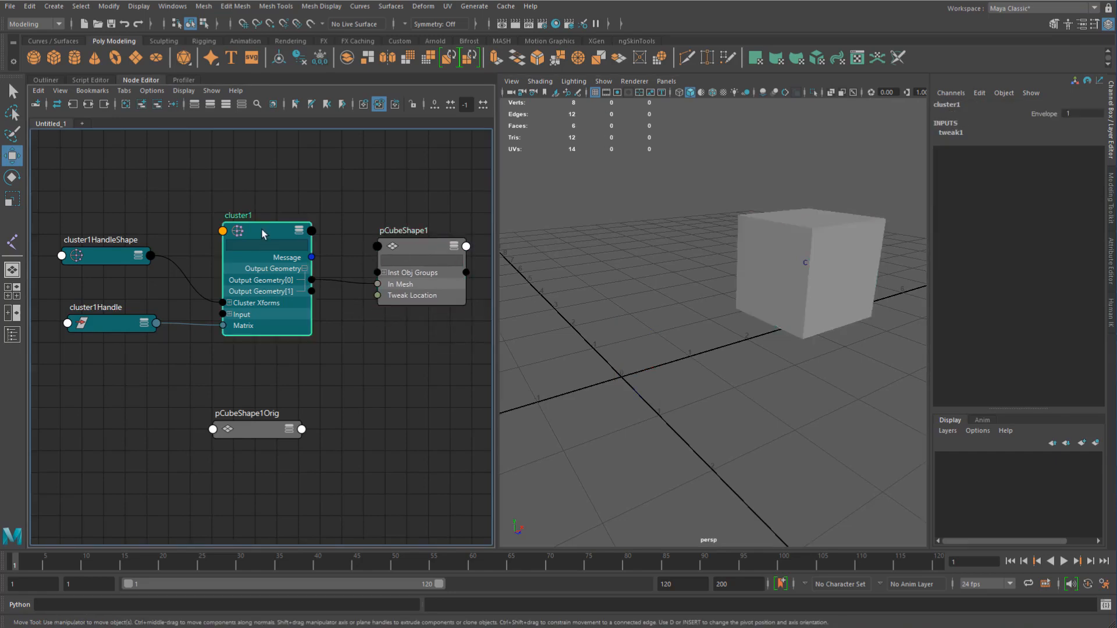
pyautogui.click(417, 267)
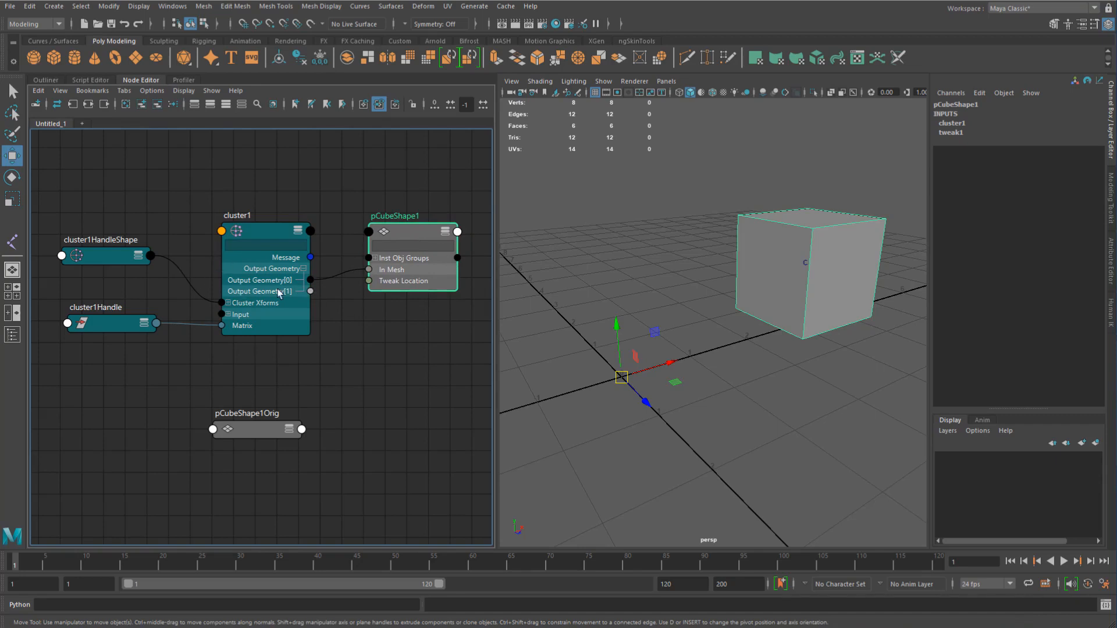
pyautogui.moveTo(270, 429)
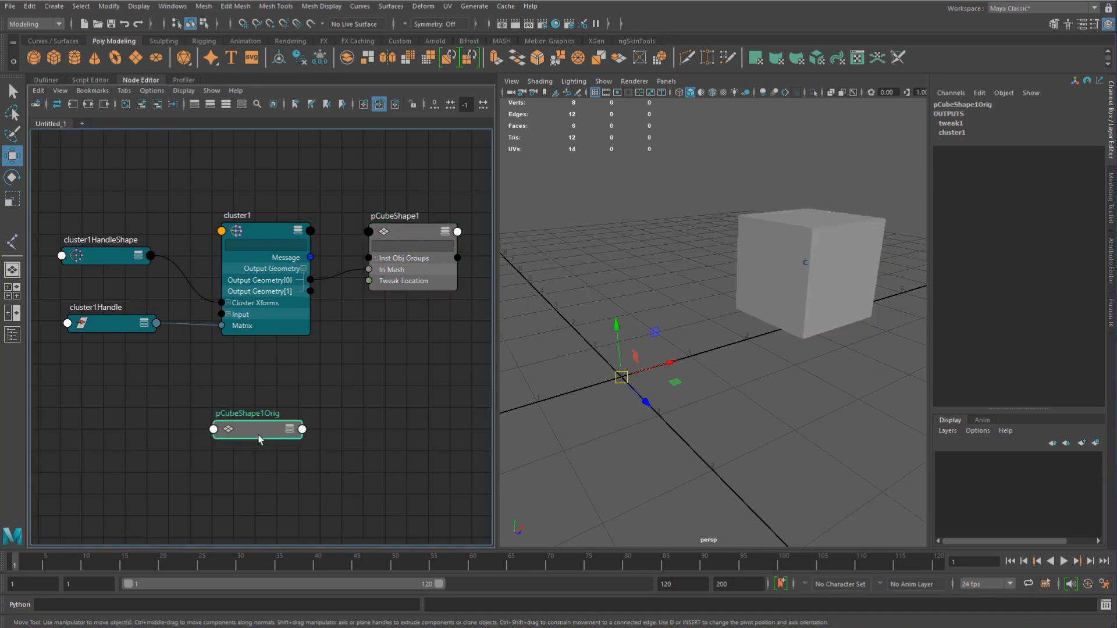
pyautogui.moveTo(258, 438)
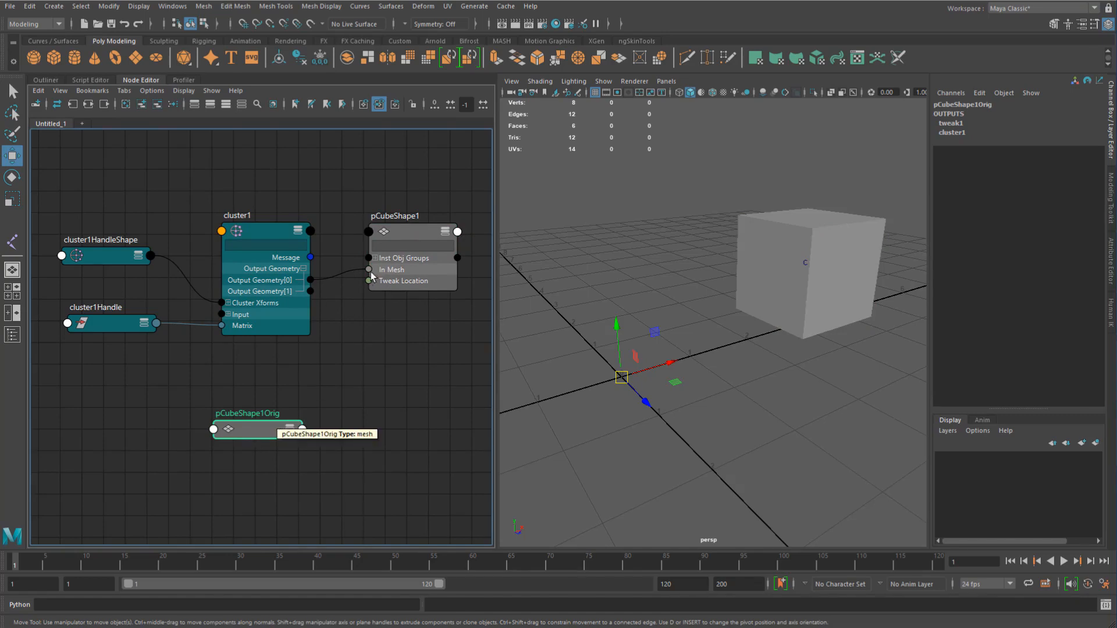
pyautogui.click(402, 235)
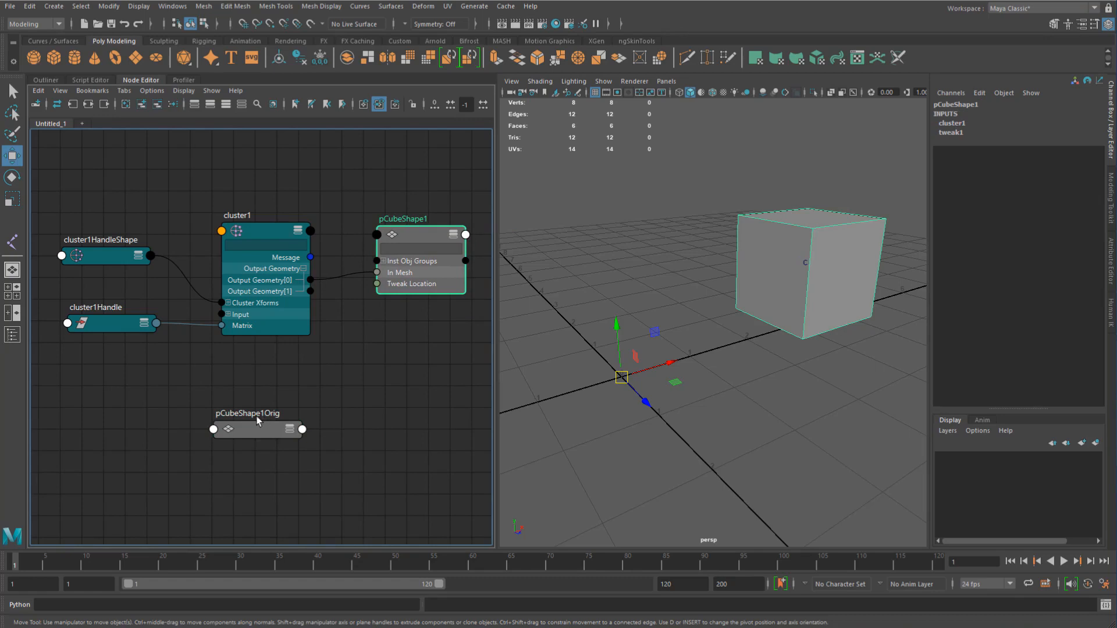
pyautogui.moveTo(285, 423)
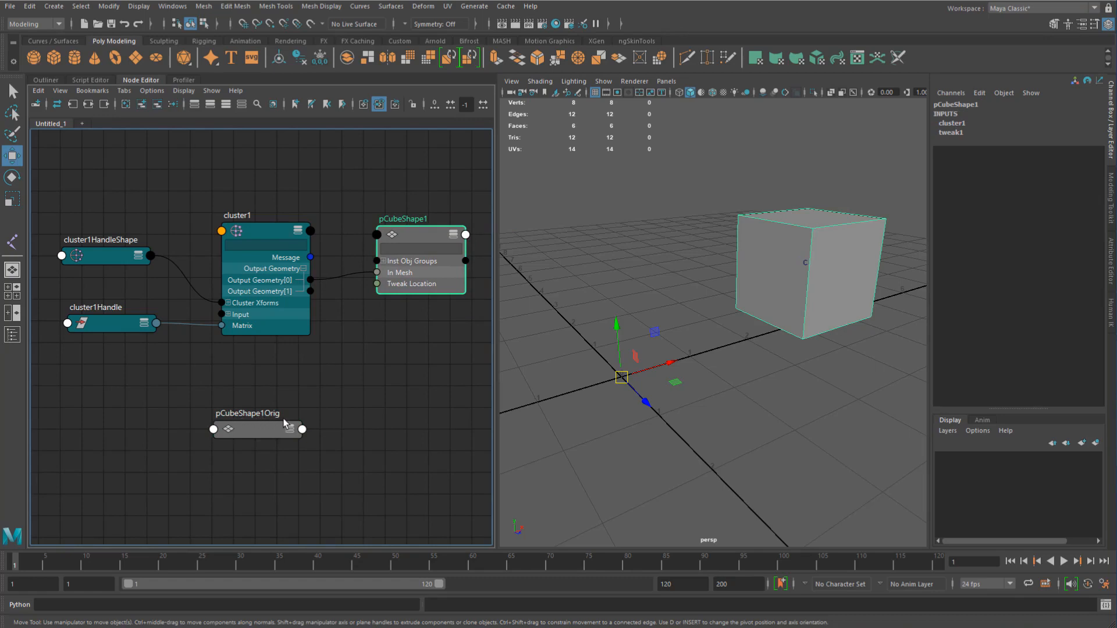
pyautogui.click(399, 391)
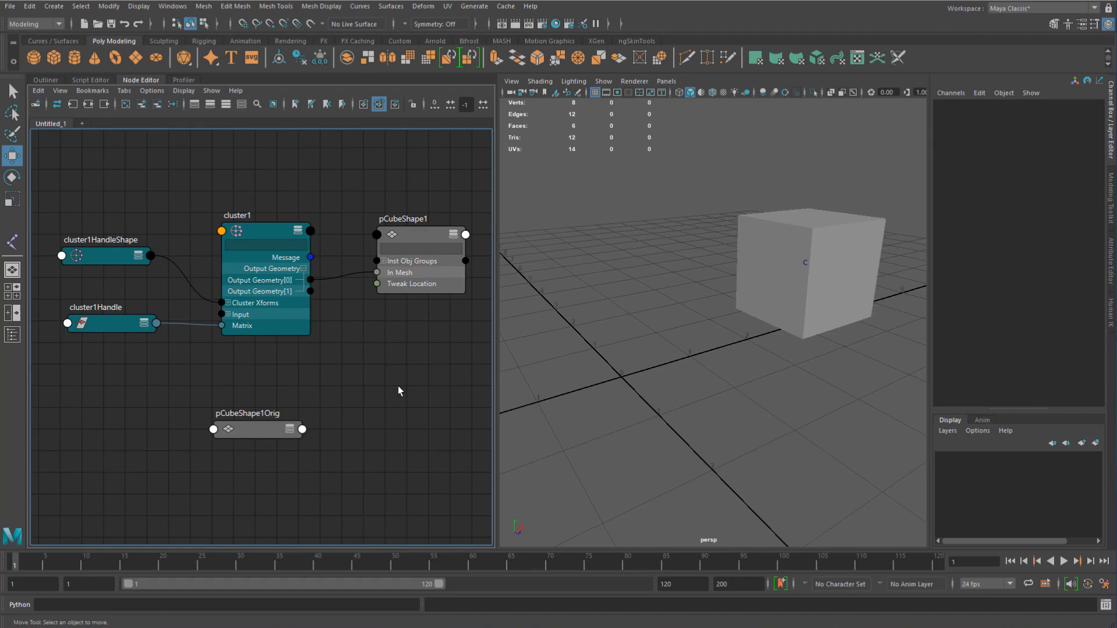
pyautogui.moveTo(258, 428)
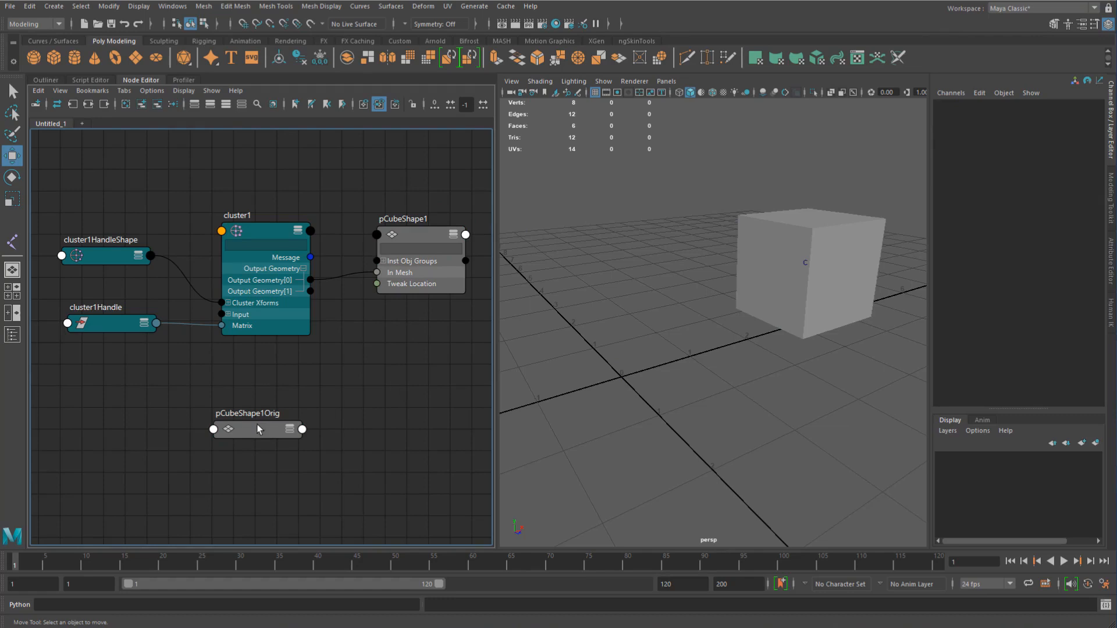
pyautogui.click(257, 429)
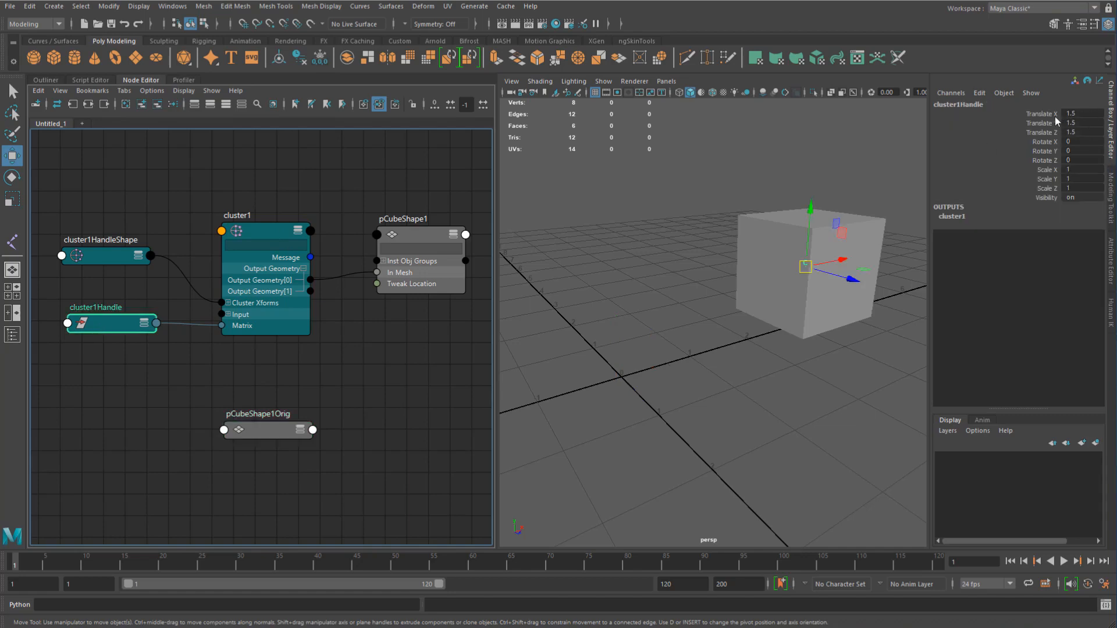
pyautogui.click(1083, 114)
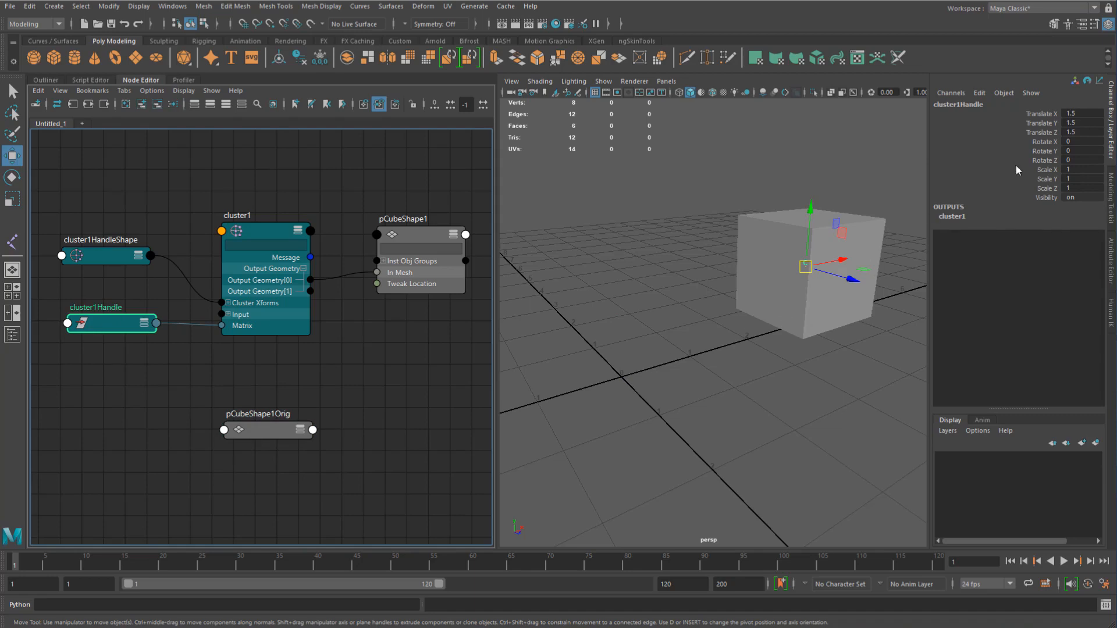
pyautogui.moveTo(1026, 150)
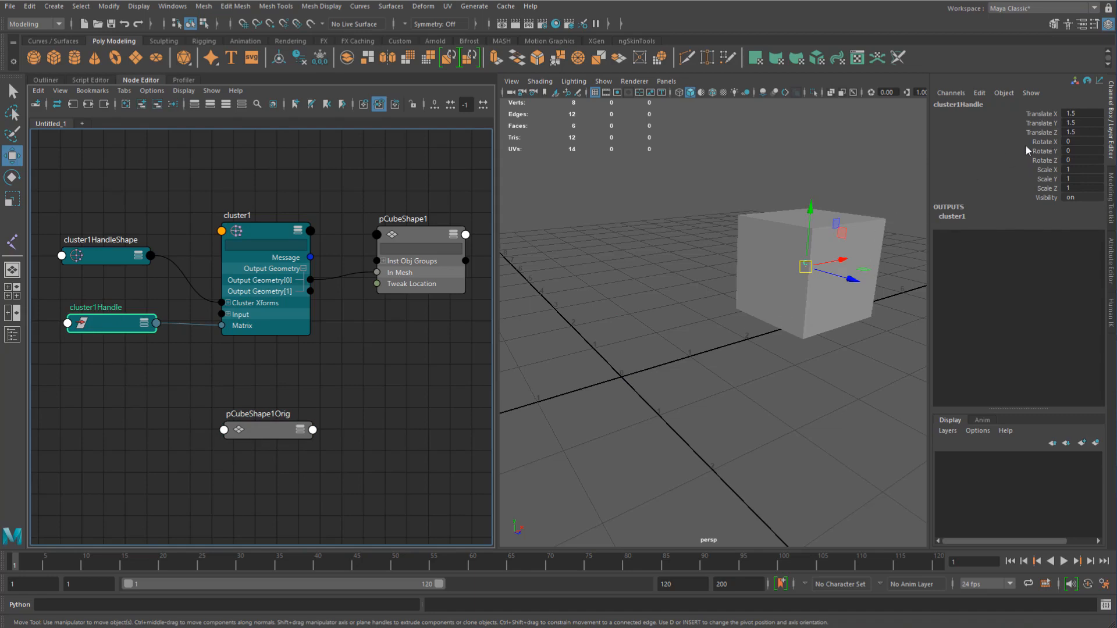
pyautogui.moveTo(1106, 118)
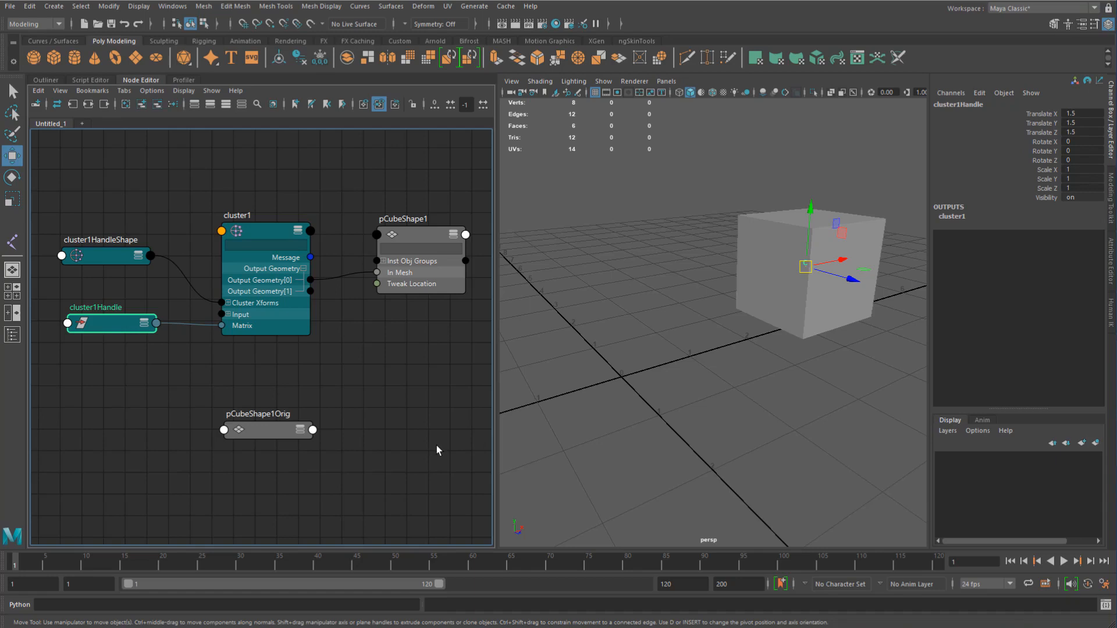
pyautogui.moveTo(251, 408)
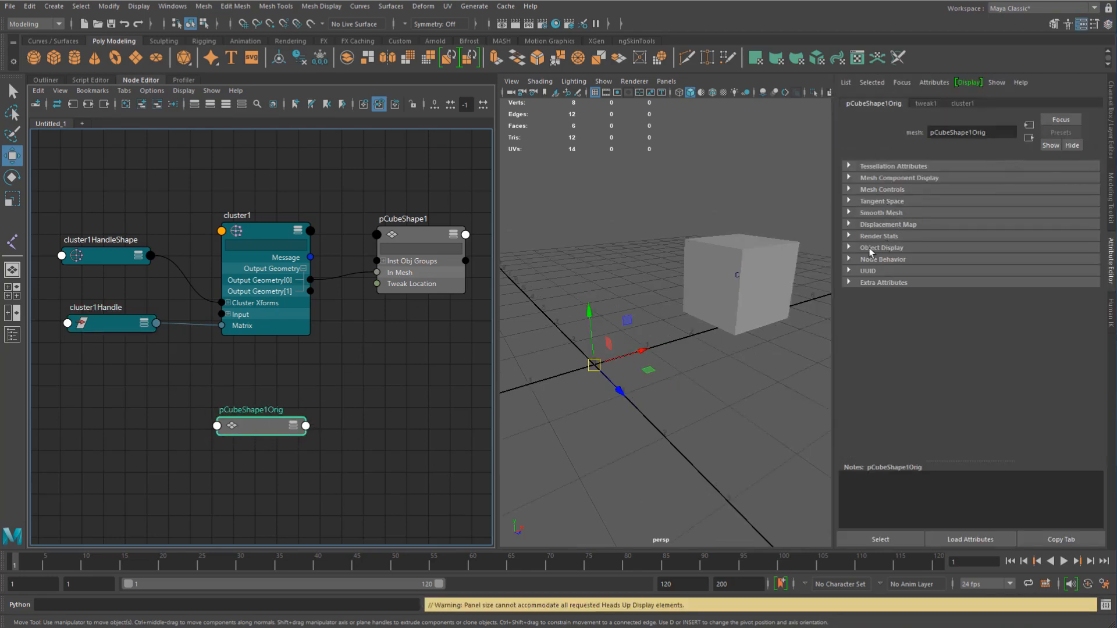
pyautogui.click(881, 247)
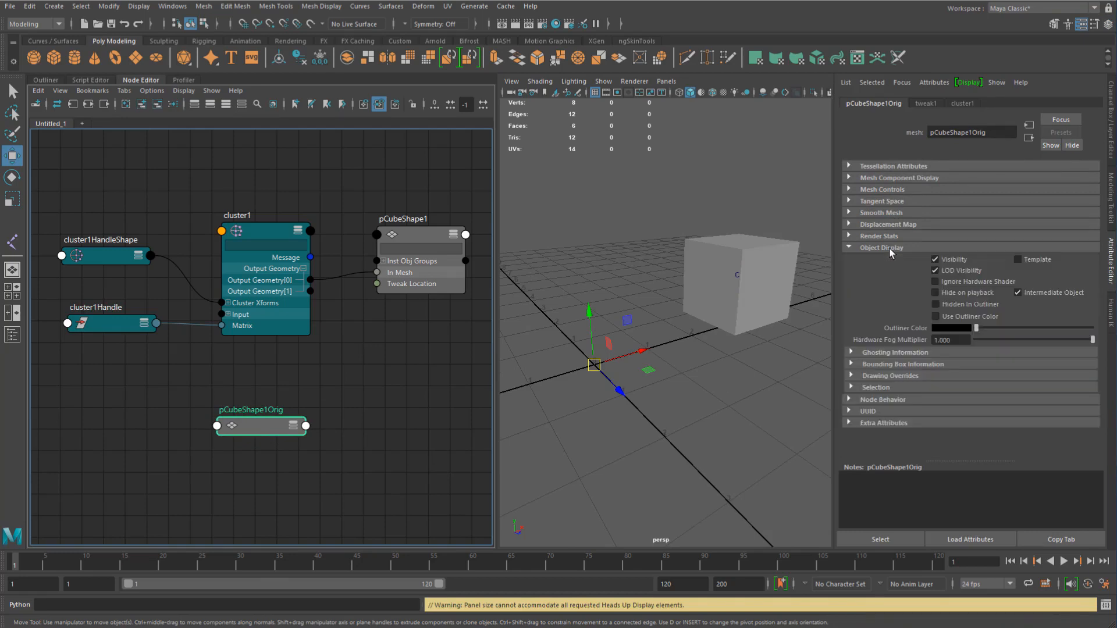
pyautogui.click(1018, 292)
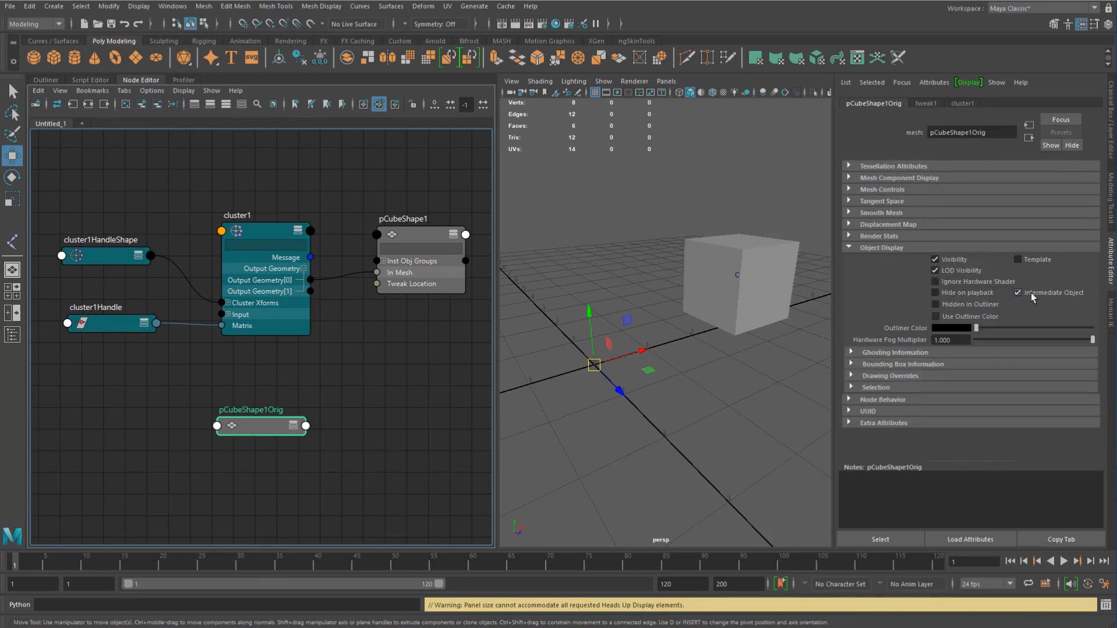
pyautogui.moveTo(1044, 301)
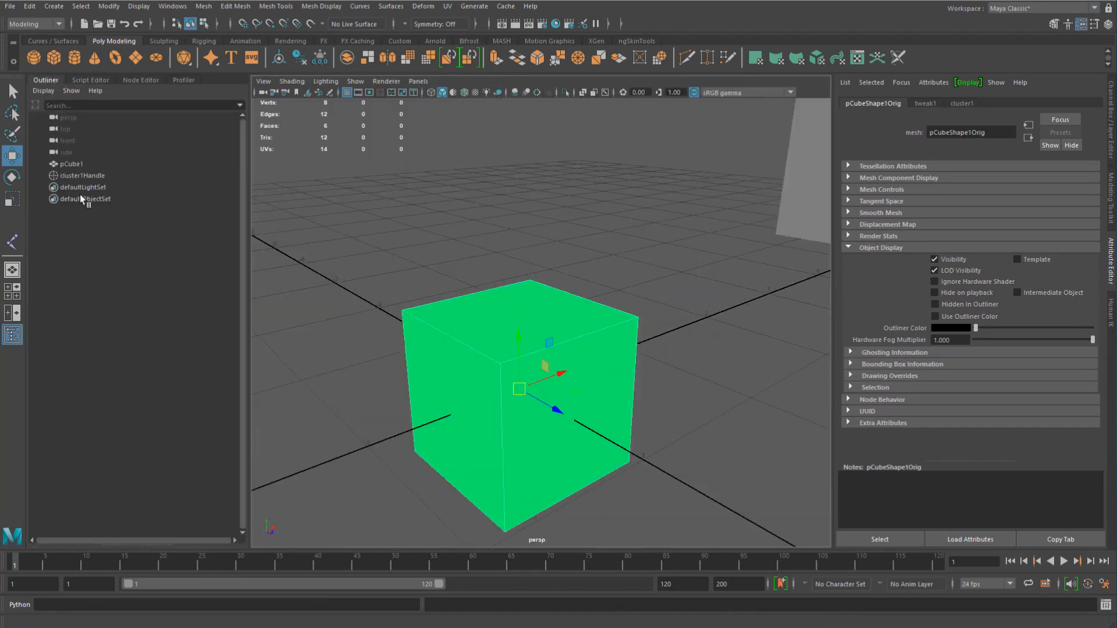
pyautogui.click(42, 90)
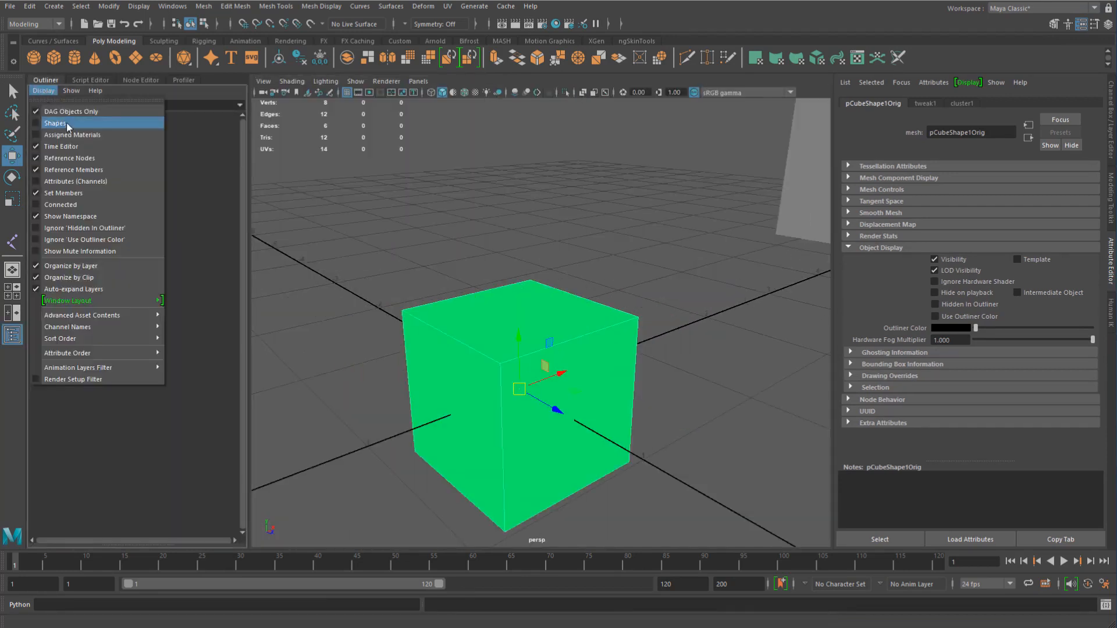
pyautogui.click(56, 122)
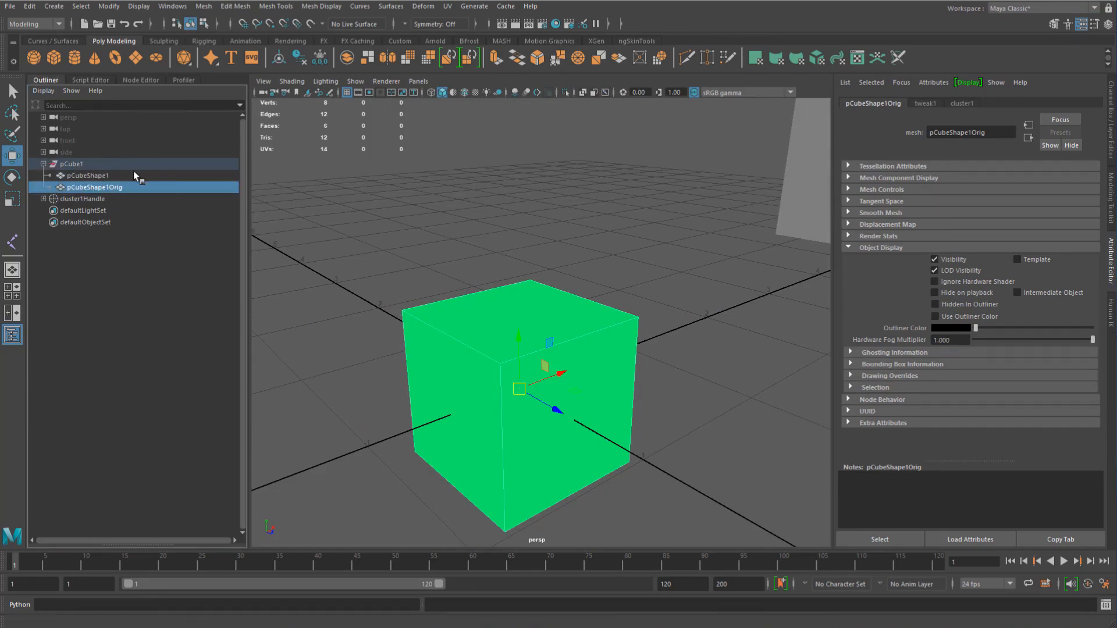
pyautogui.click(42, 90)
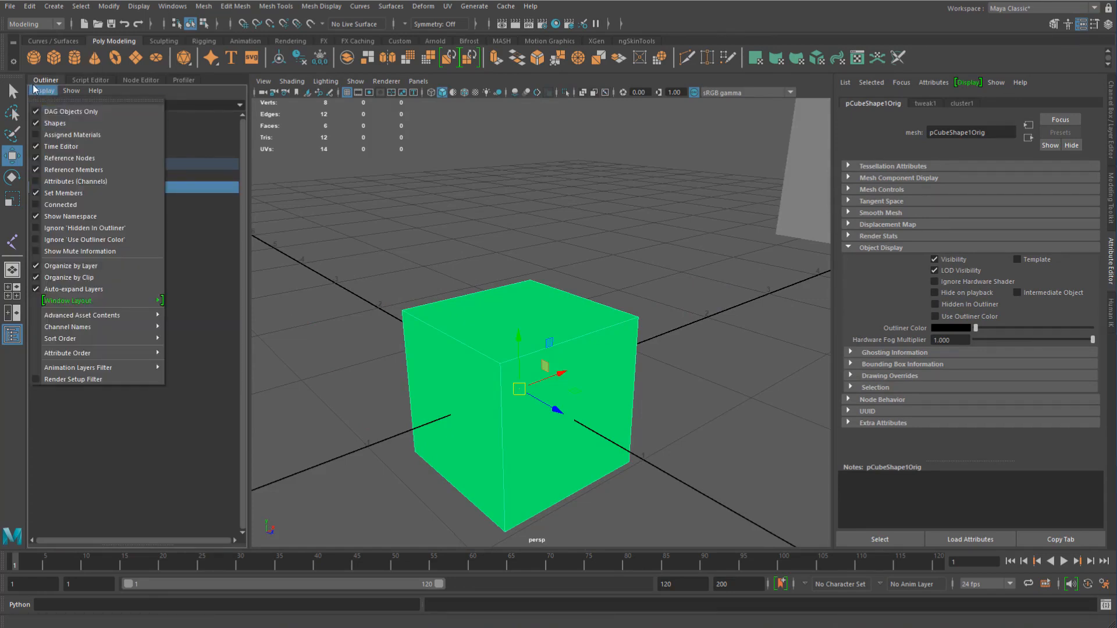
pyautogui.click(42, 91)
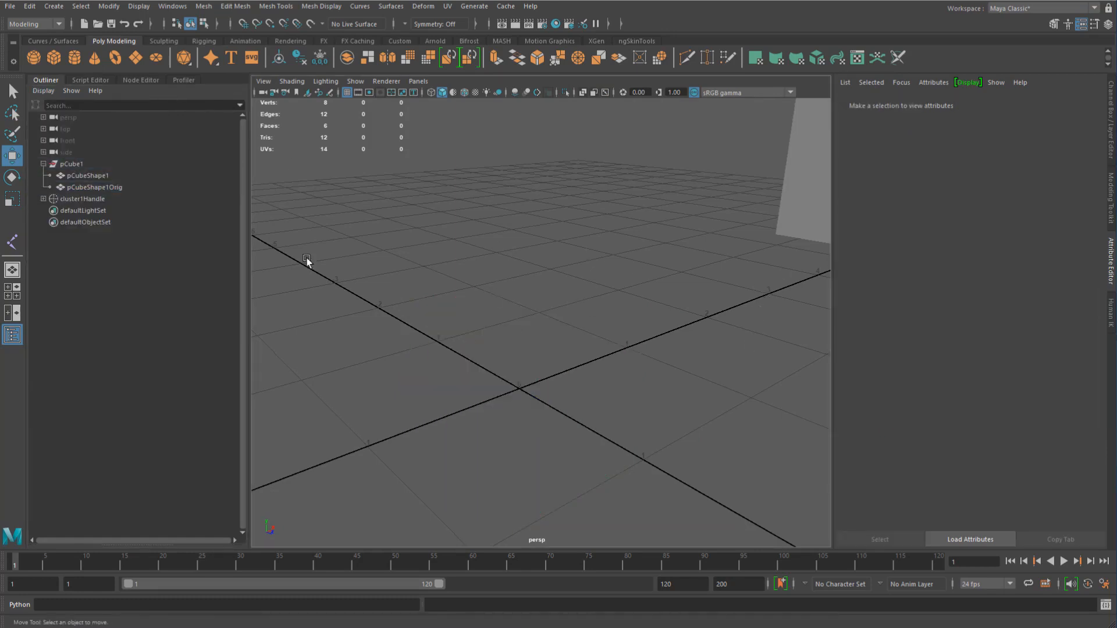
pyautogui.click(42, 91)
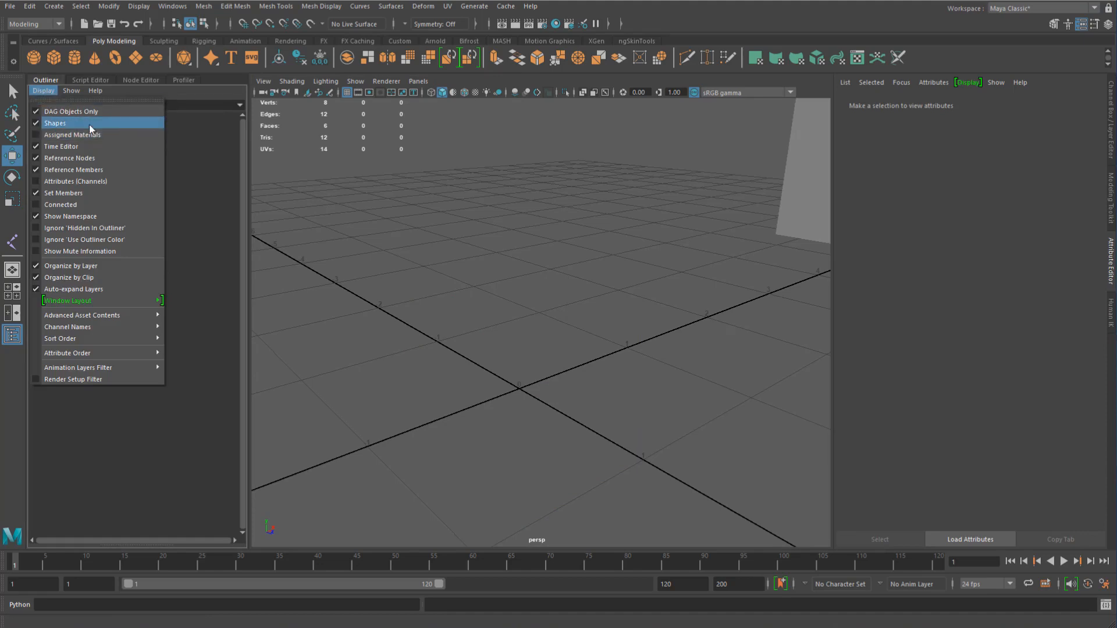
pyautogui.click(56, 123)
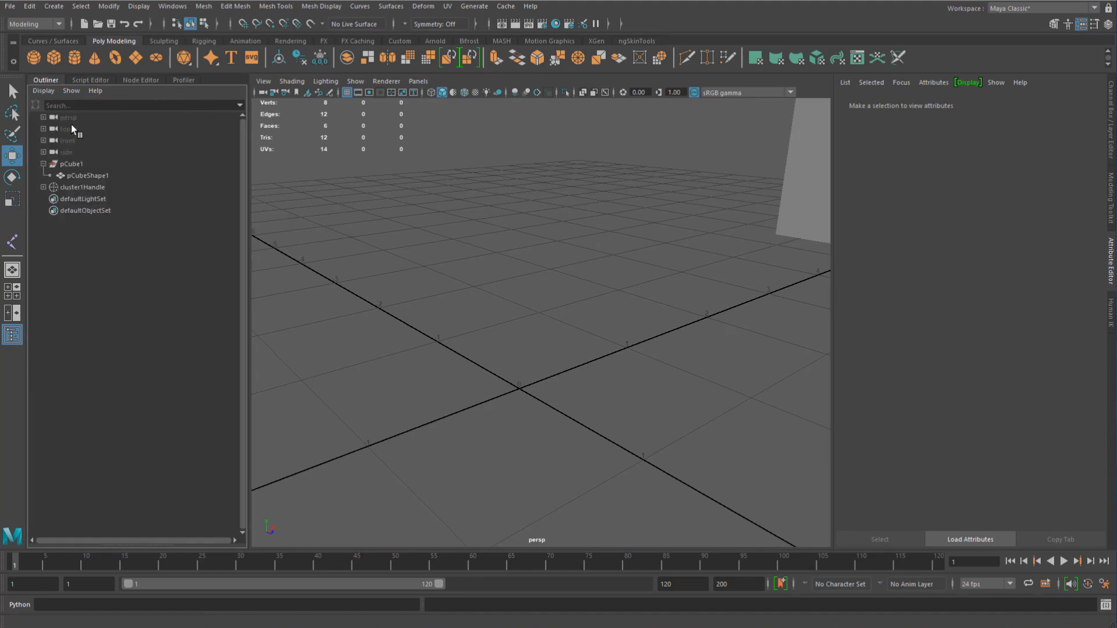
pyautogui.click(86, 175)
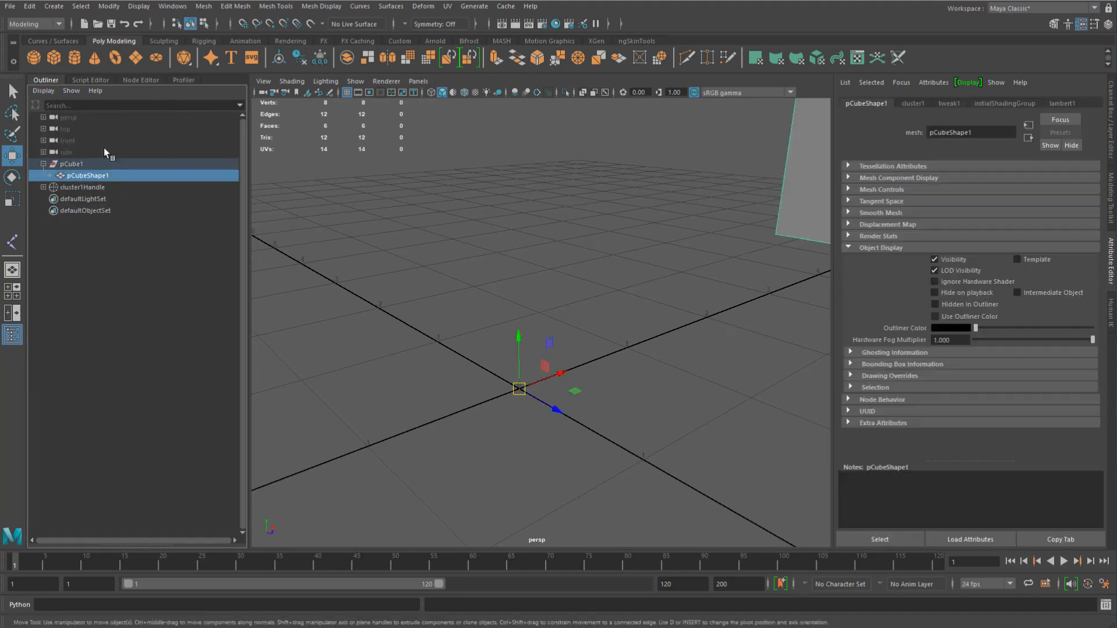
pyautogui.click(140, 79)
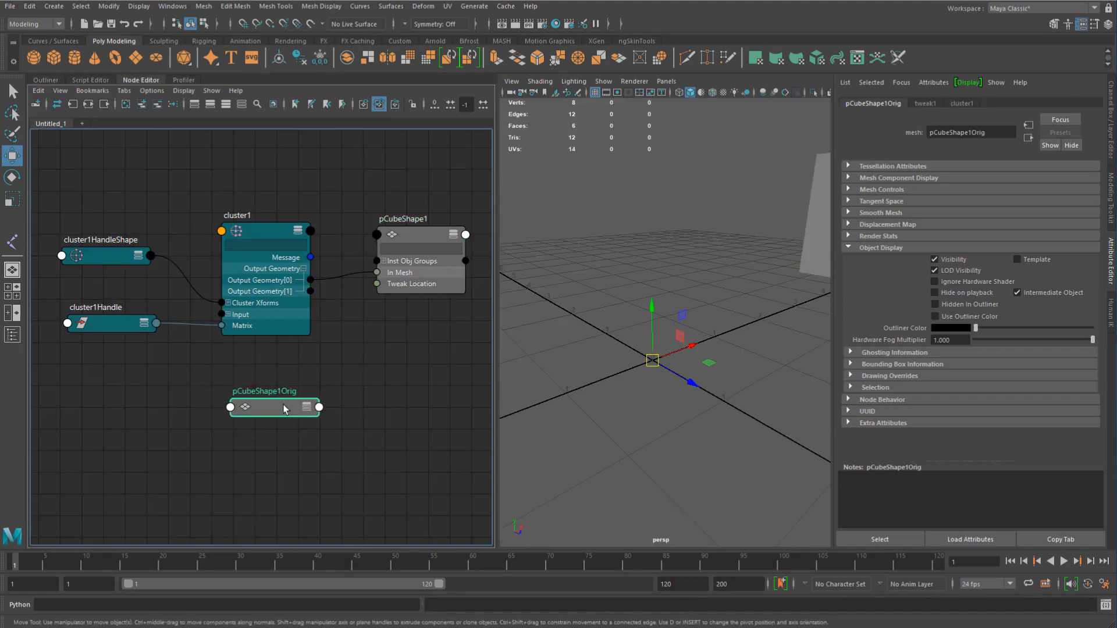
pyautogui.moveTo(285, 406)
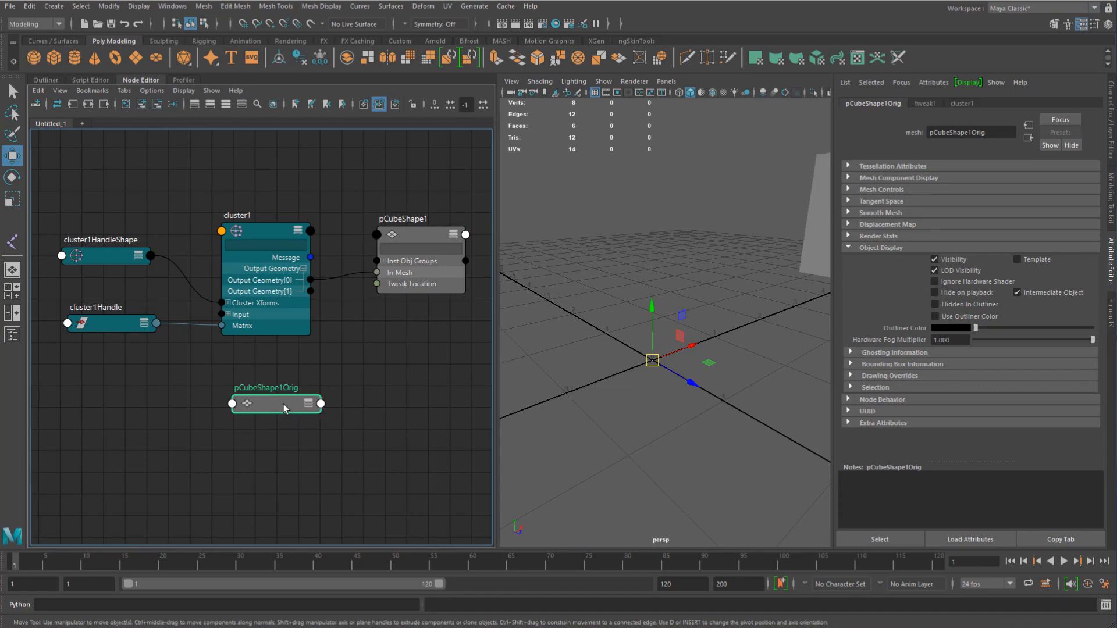
pyautogui.click(1016, 292)
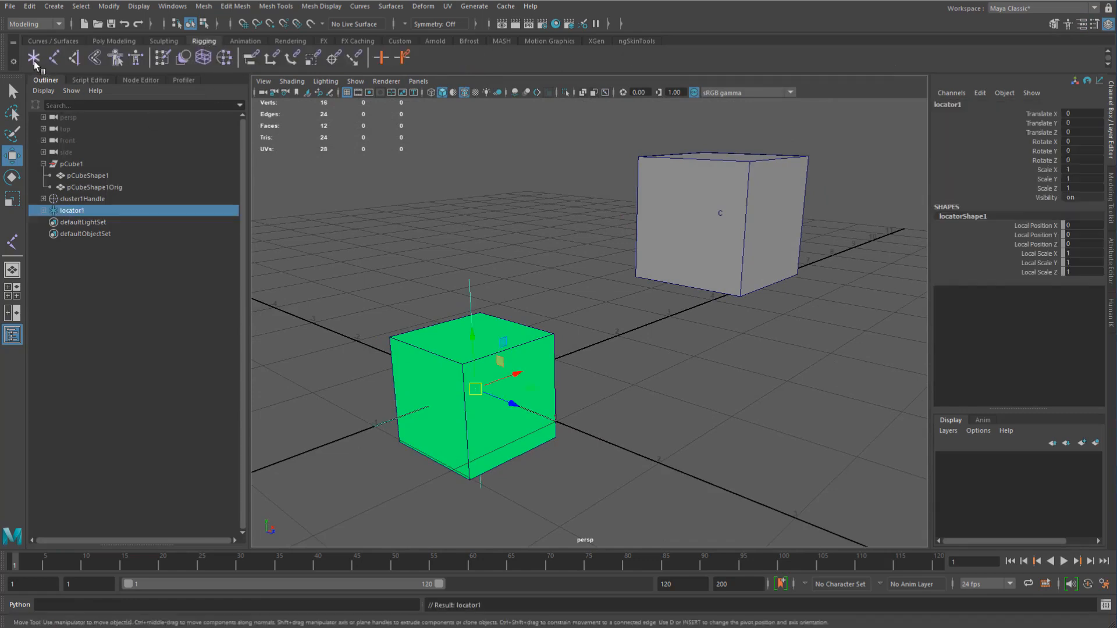
# Parent locator2 under locator1 and move it to 1.5 on each axis.
pyautogui.moveTo(474, 390); pyautogui.dragTo(554, 333)
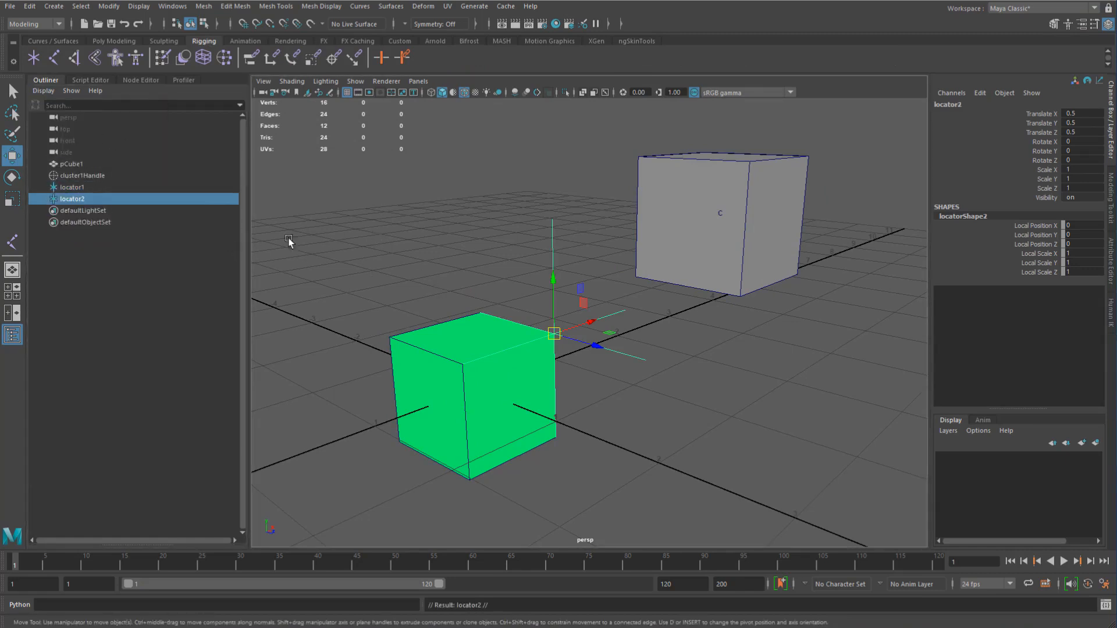
pyautogui.click(72, 186)
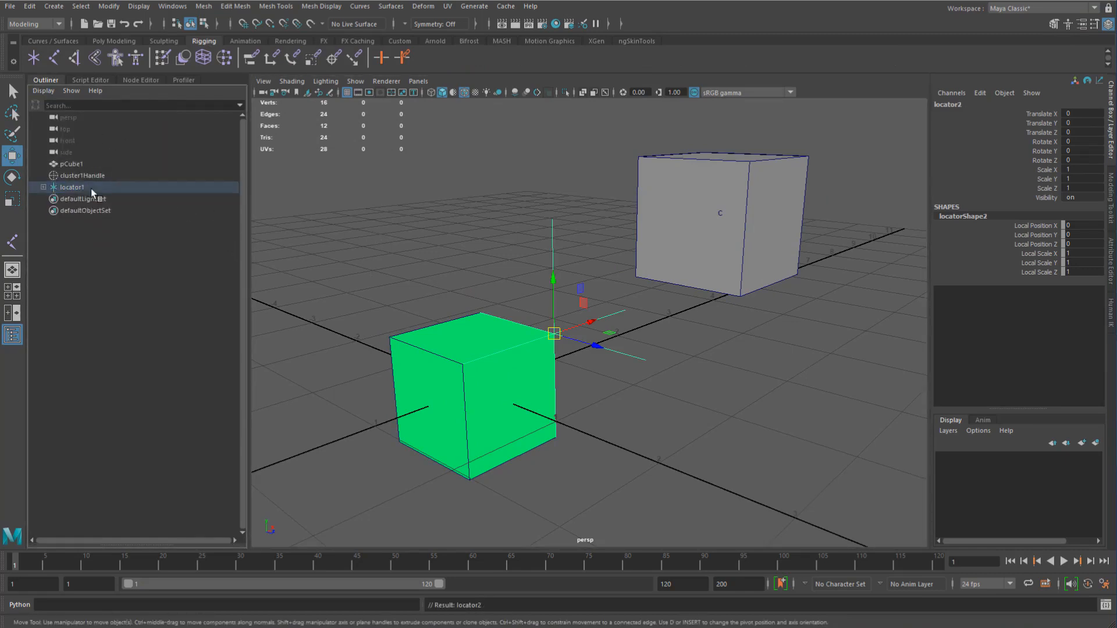
pyautogui.moveTo(555, 333); pyautogui.dragTo(783, 181)
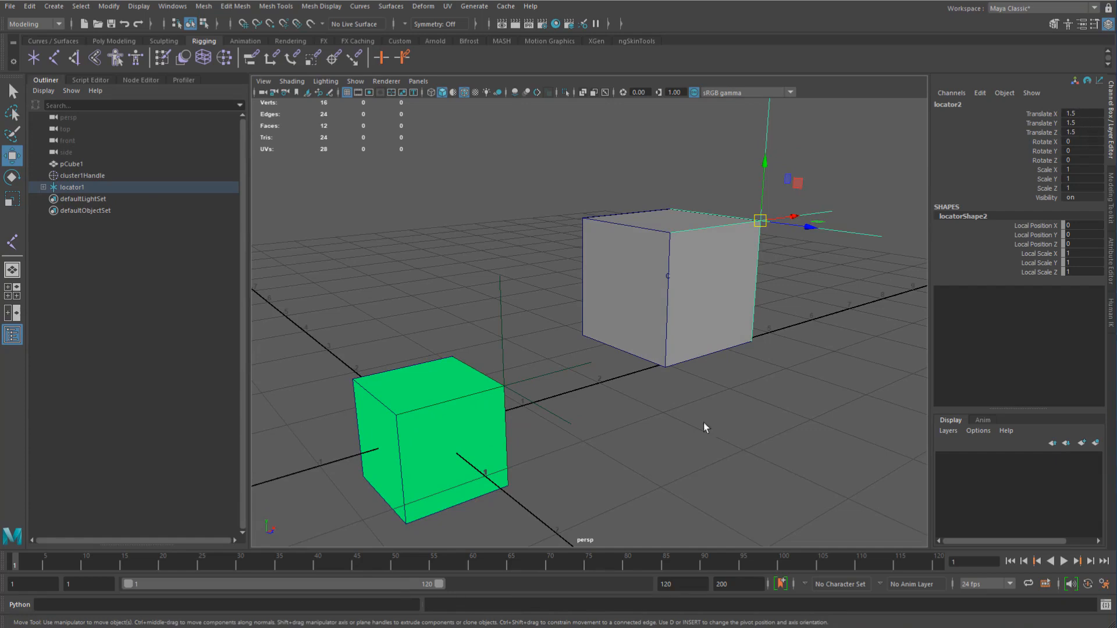
# Connect cluster1Handle's translate into locator2's translate using the Connection Editor.
pyautogui.click(43, 186)
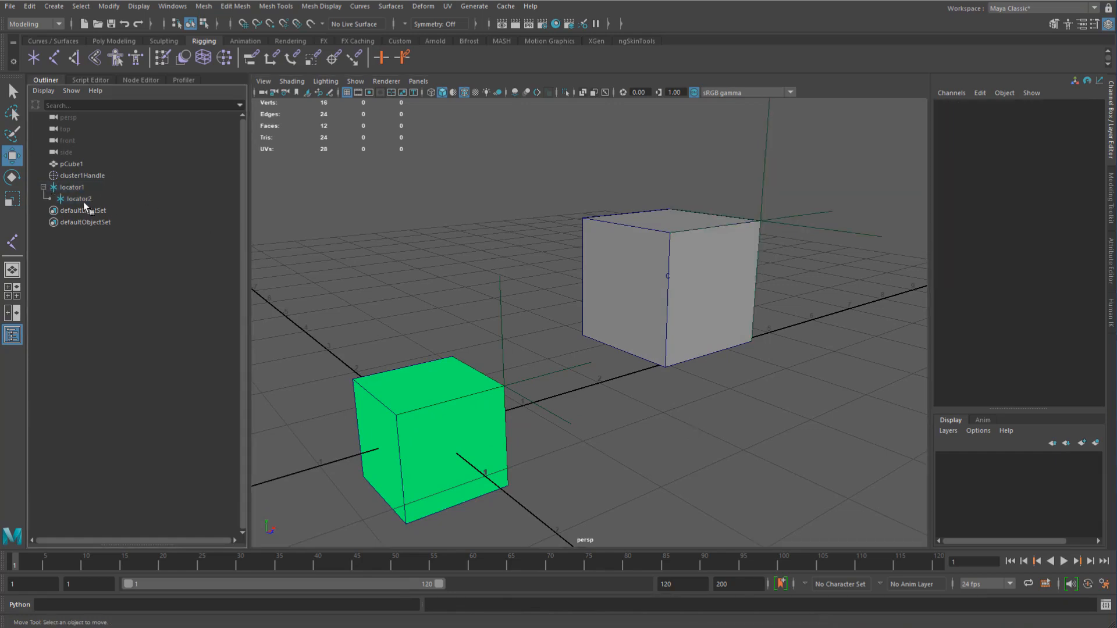
pyautogui.click(172, 6)
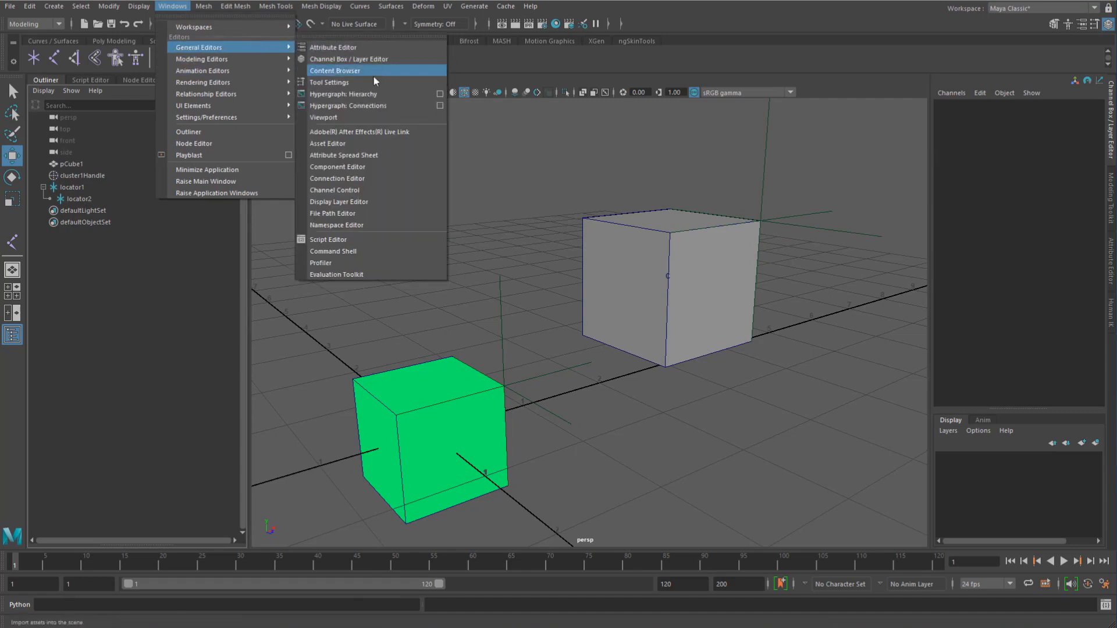
pyautogui.click(337, 178)
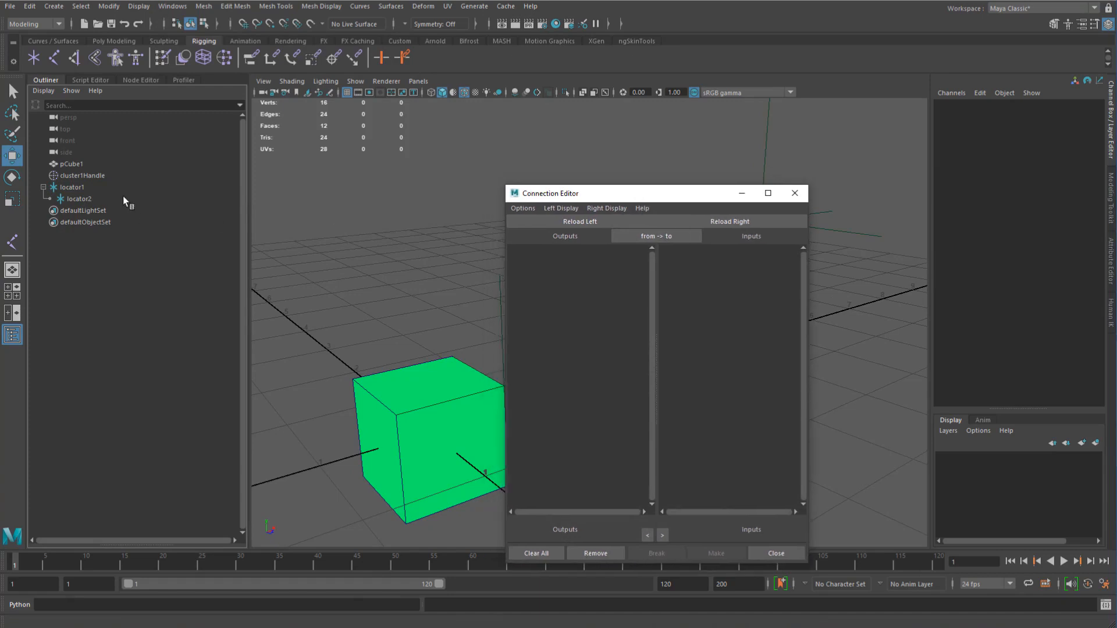
pyautogui.click(82, 175)
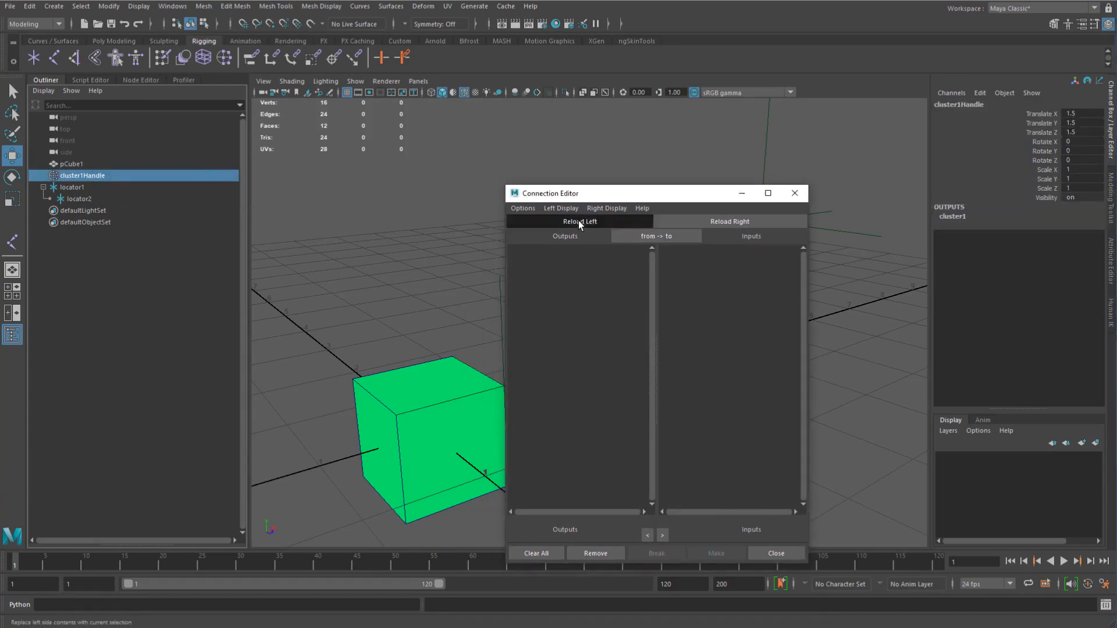
pyautogui.click(580, 221)
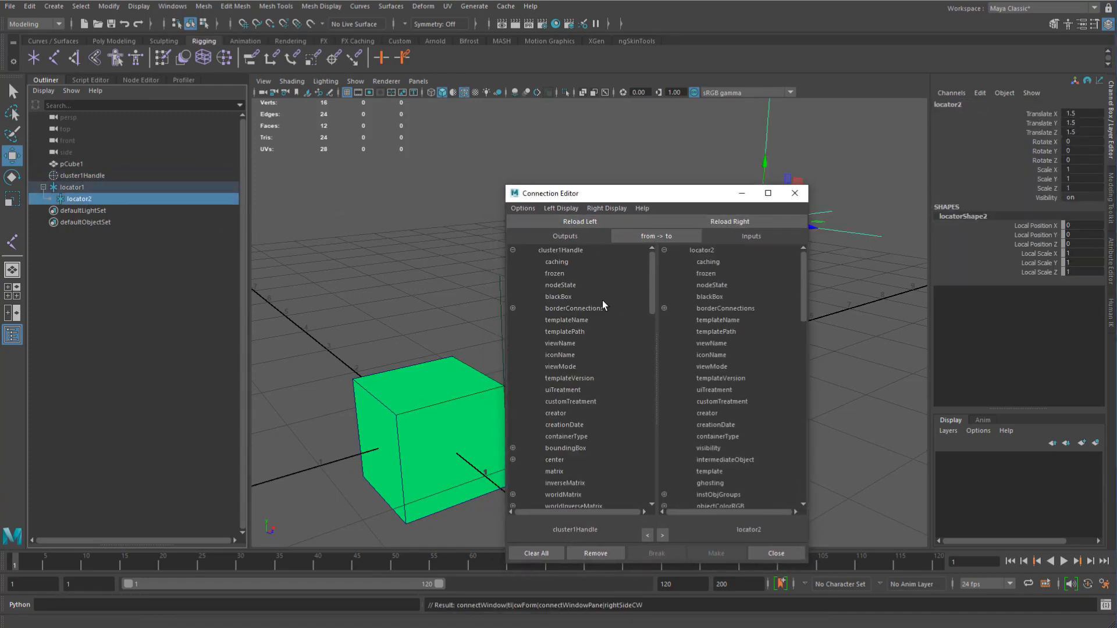
pyautogui.click(557, 390)
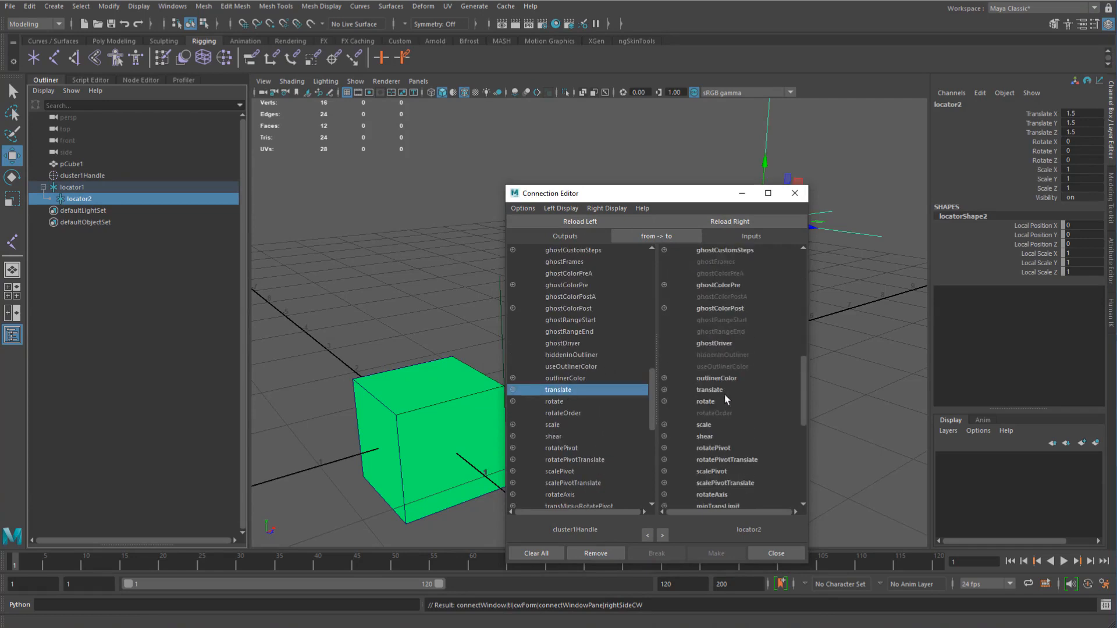
pyautogui.click(714, 554)
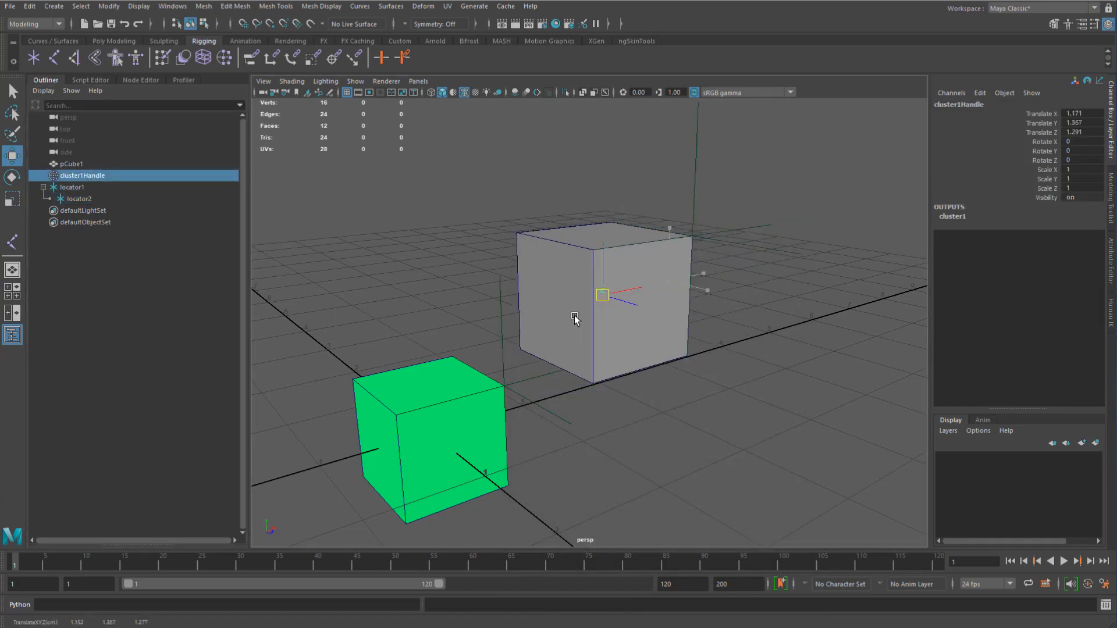
# Drag cluster1Handle to a new spot and place locator1 on the green cube's corner.
pyautogui.moveTo(603, 294); pyautogui.dragTo(689, 267)
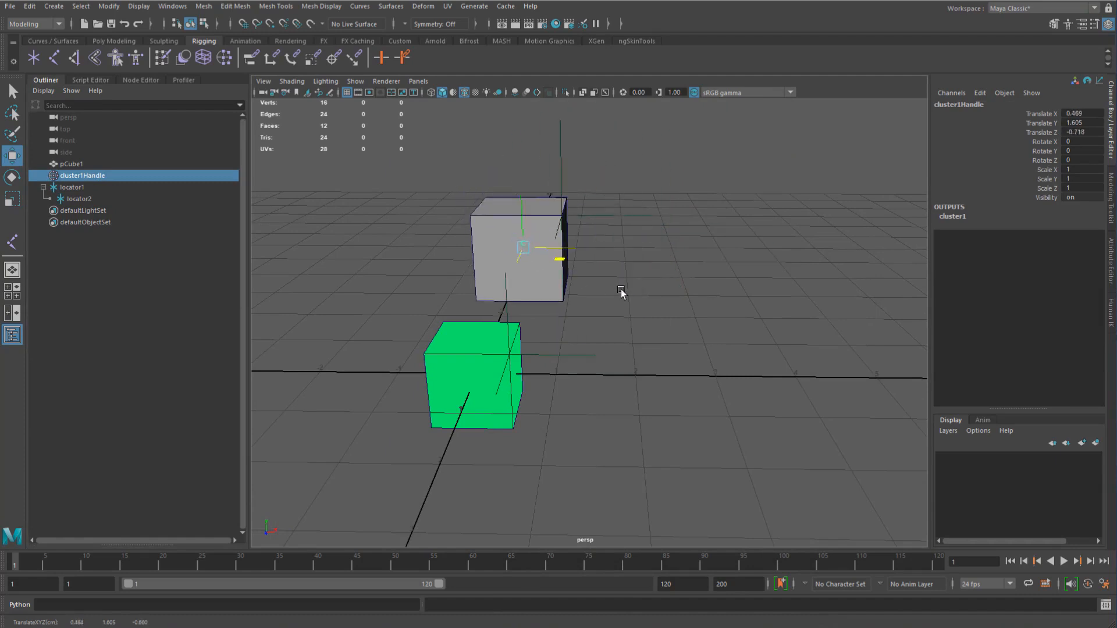
pyautogui.click(79, 197)
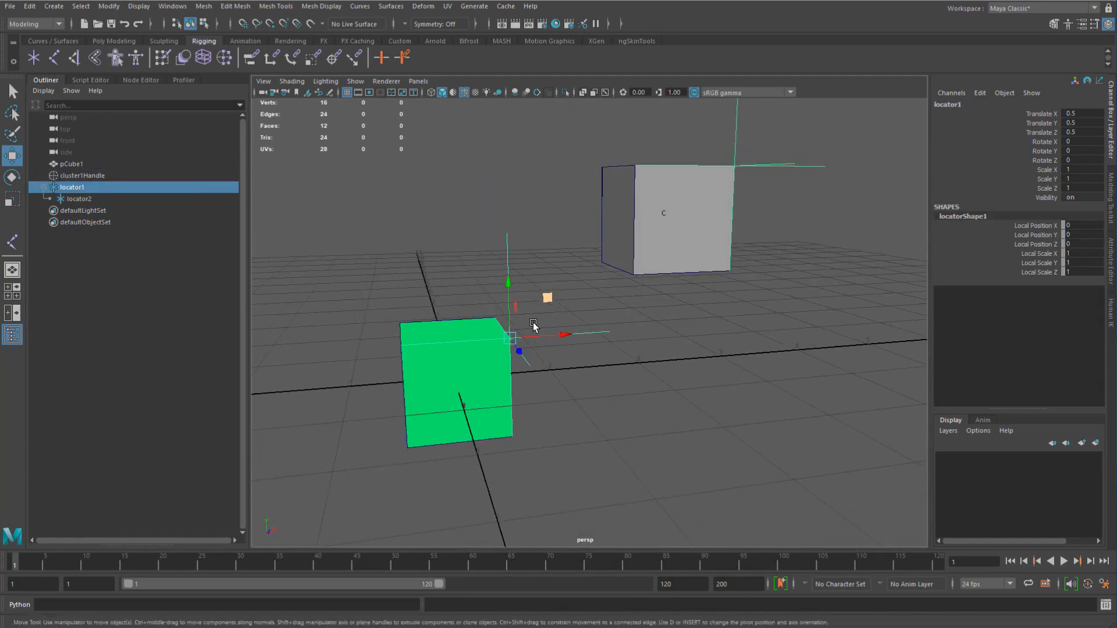
pyautogui.moveTo(532, 324); pyautogui.dragTo(515, 445)
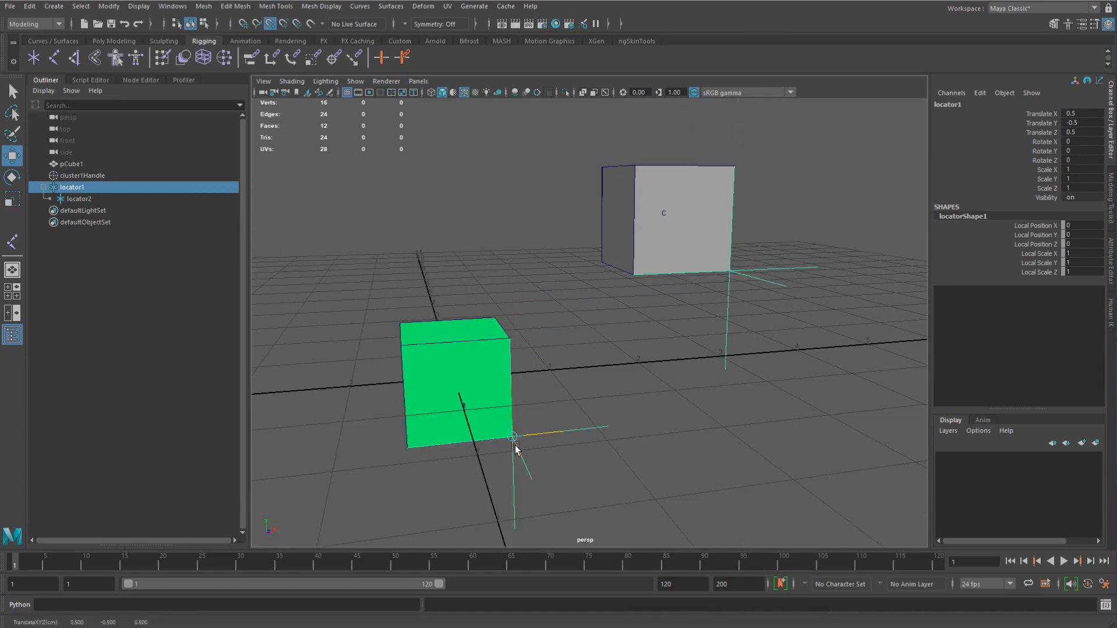
pyautogui.moveTo(514, 438); pyautogui.dragTo(406, 449)
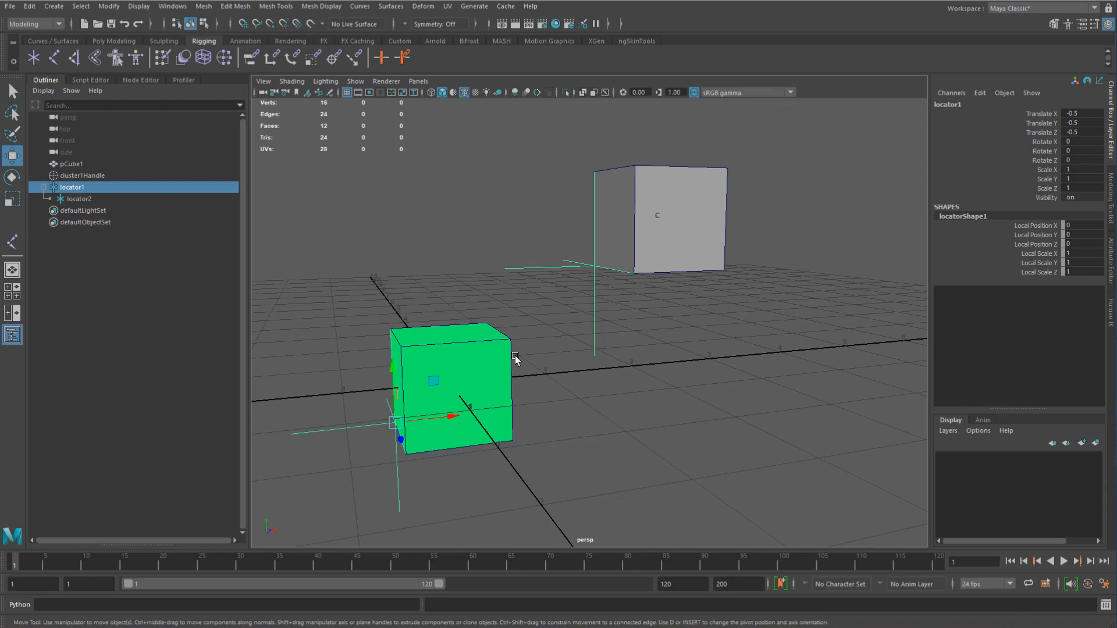
pyautogui.moveTo(397, 219)
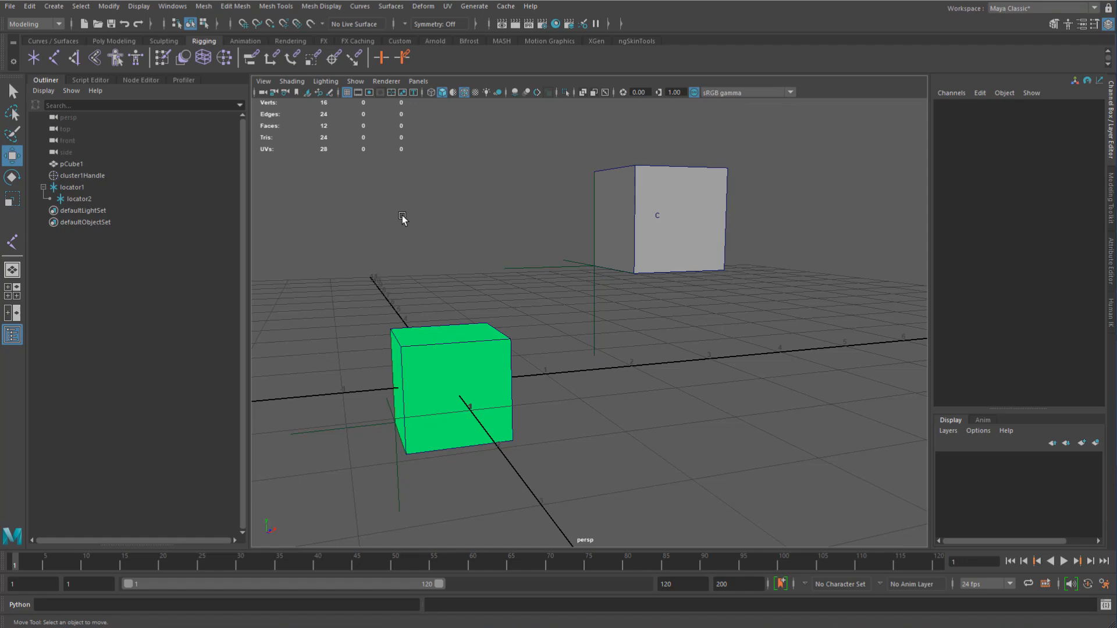
pyautogui.moveTo(317, 150)
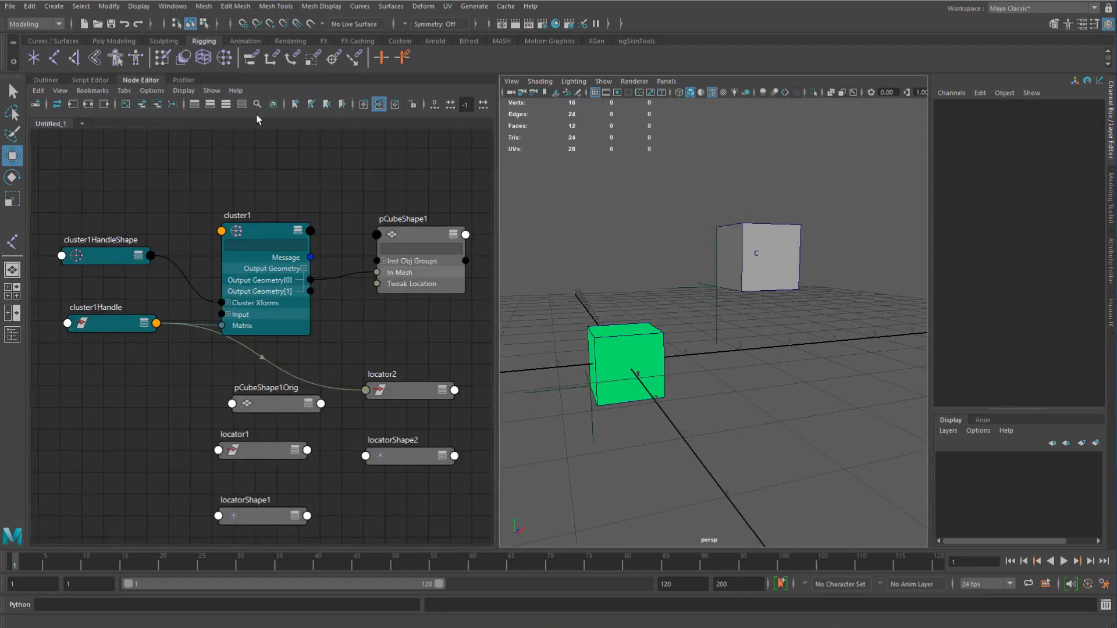
# Graph the cluster network in the Node Editor and select pCubeShape1Orig.
pyautogui.click(625, 363)
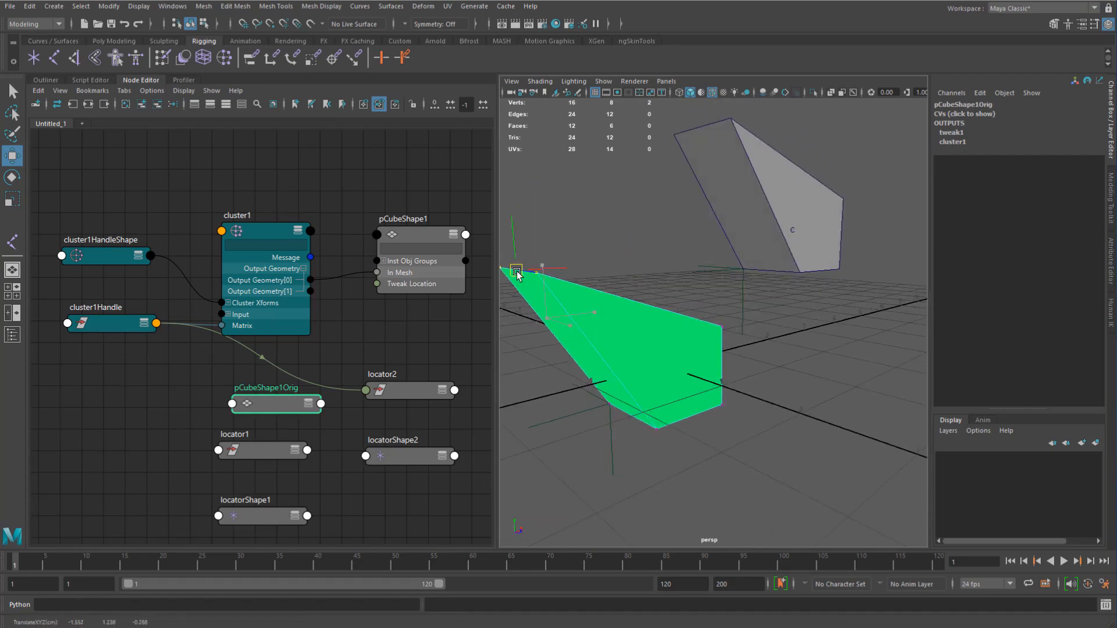
pyautogui.click(261, 450)
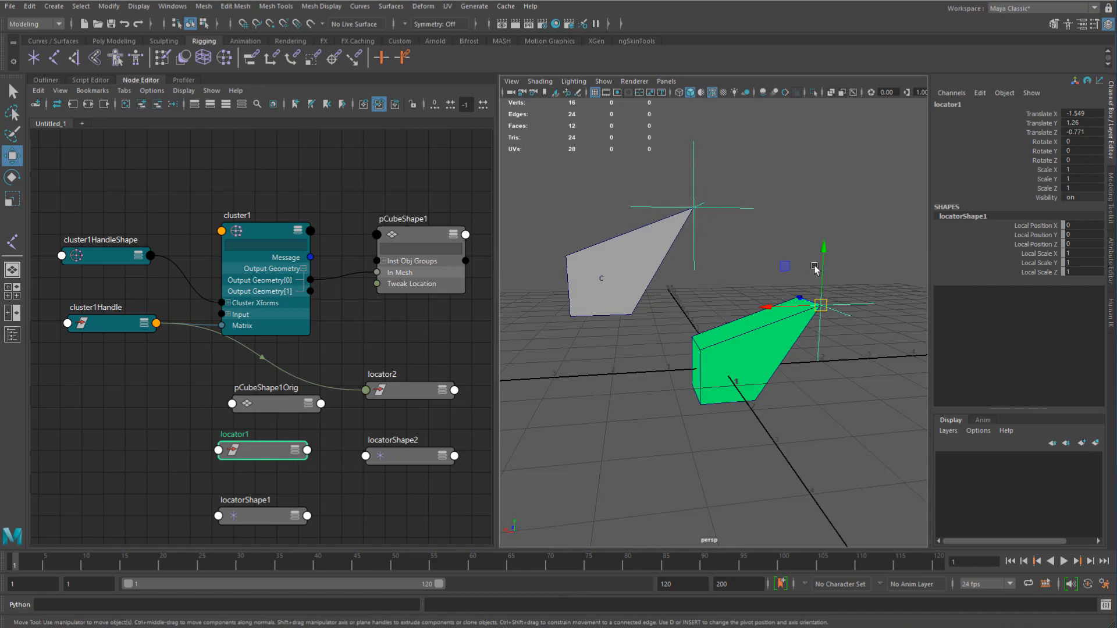
pyautogui.moveTo(762, 270)
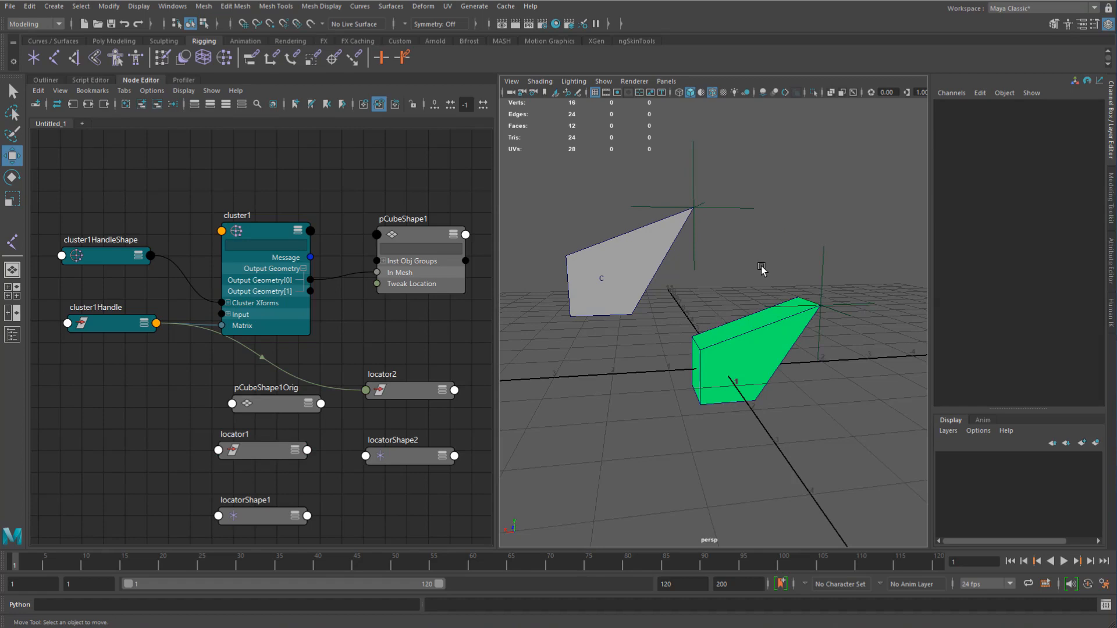
pyautogui.moveTo(123, 378)
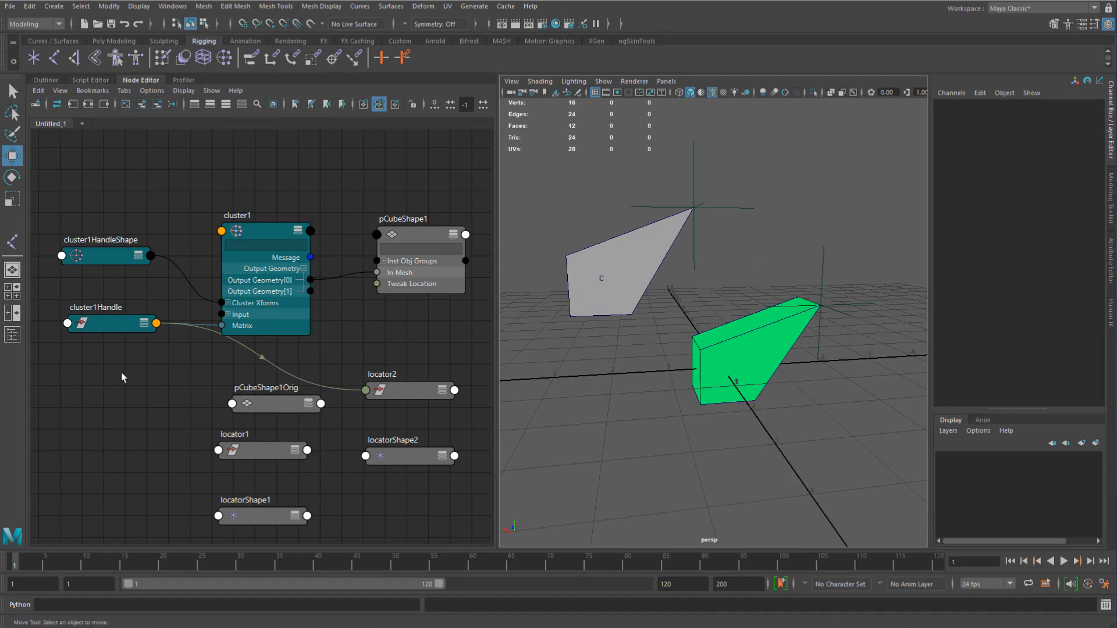
# Remove the locator nodes from the Node Editor graph, then select pCubeShape1Orig.
pyautogui.click(385, 397)
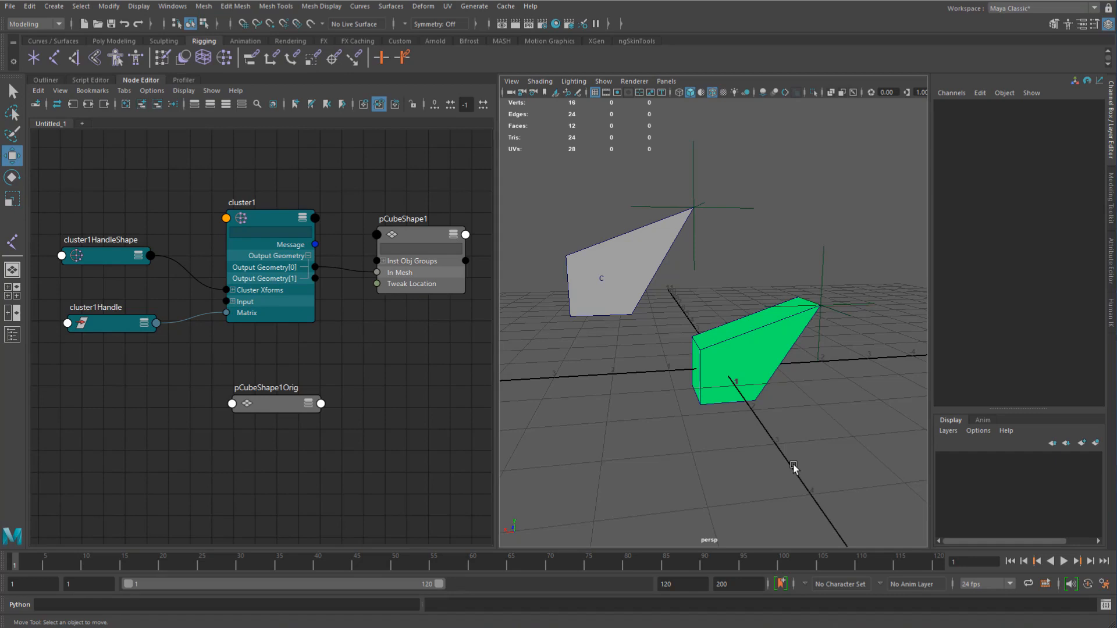
pyautogui.click(739, 349)
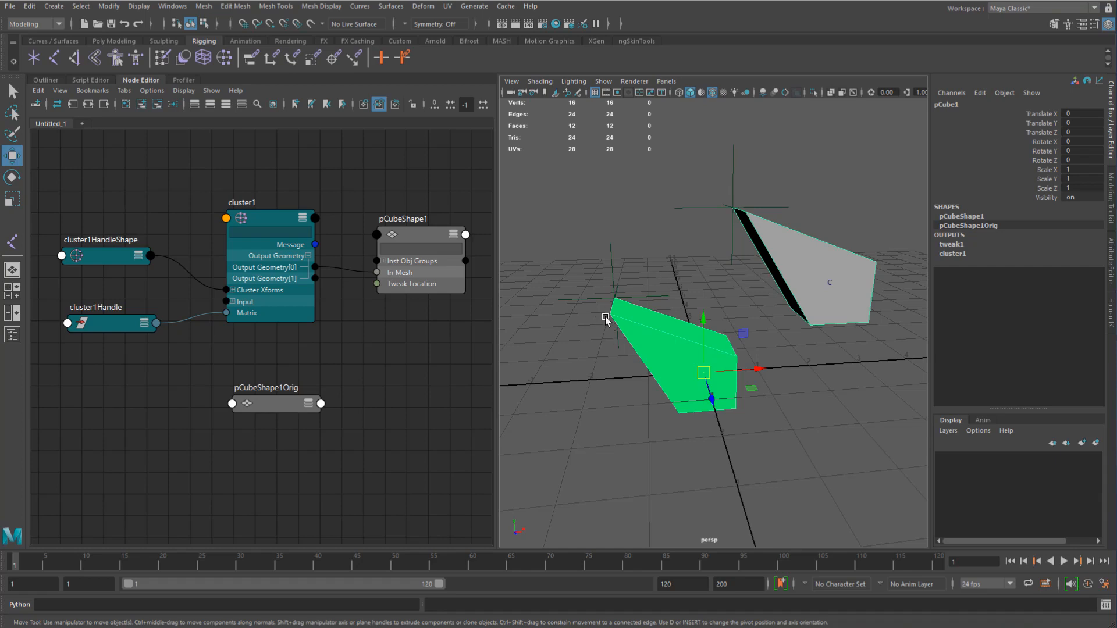
pyautogui.moveTo(702, 371); pyautogui.dragTo(614, 298)
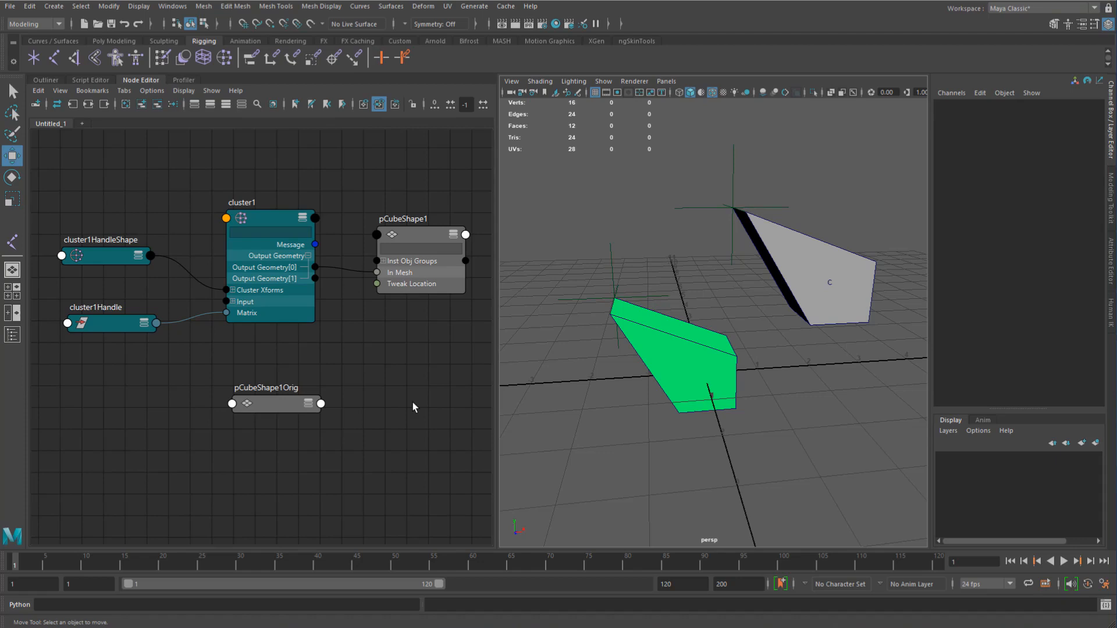
pyautogui.moveTo(273, 413)
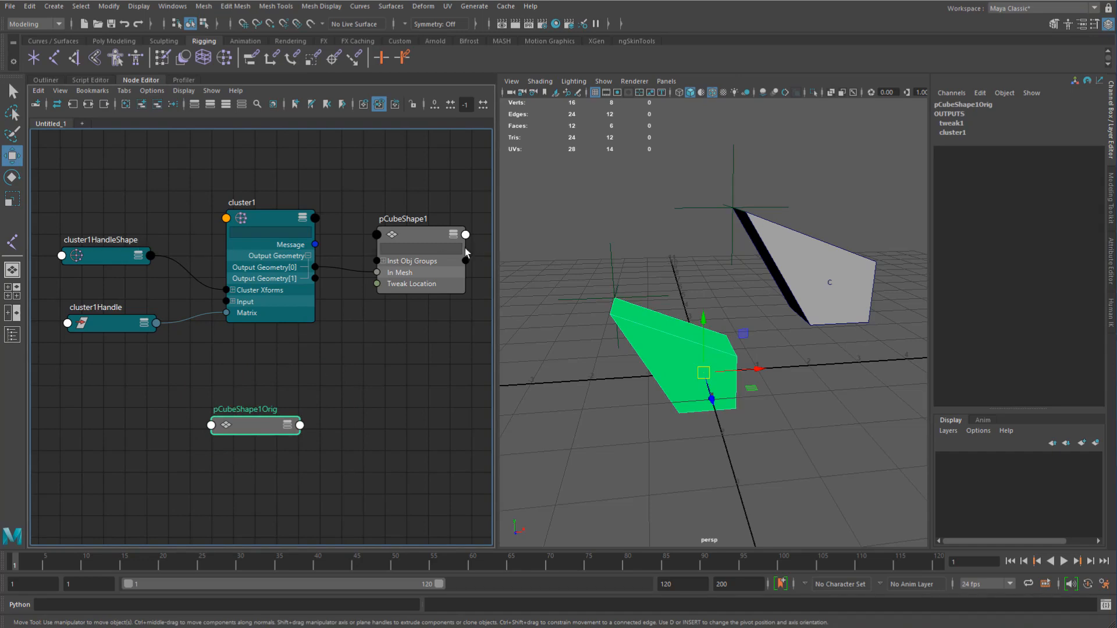
pyautogui.moveTo(305, 178)
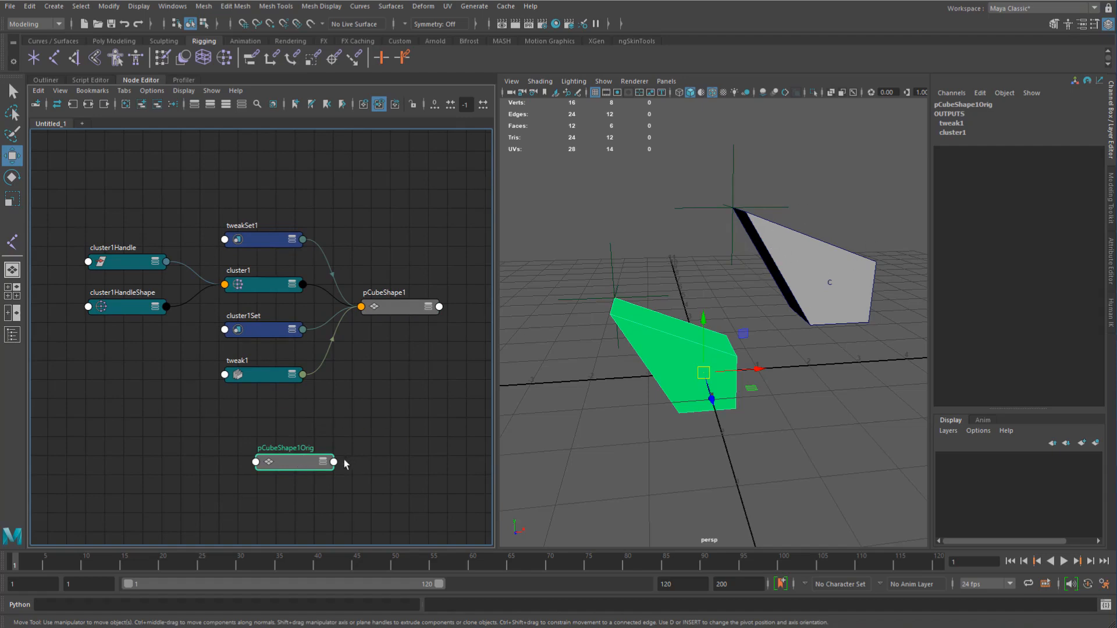
pyautogui.moveTo(211, 346)
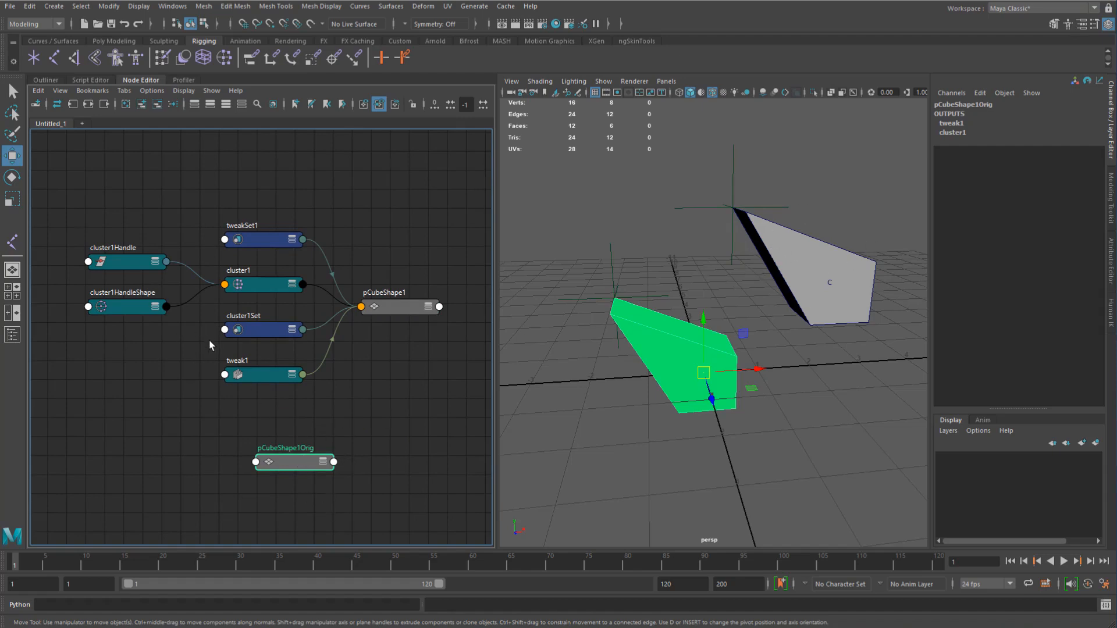
pyautogui.moveTo(223, 197)
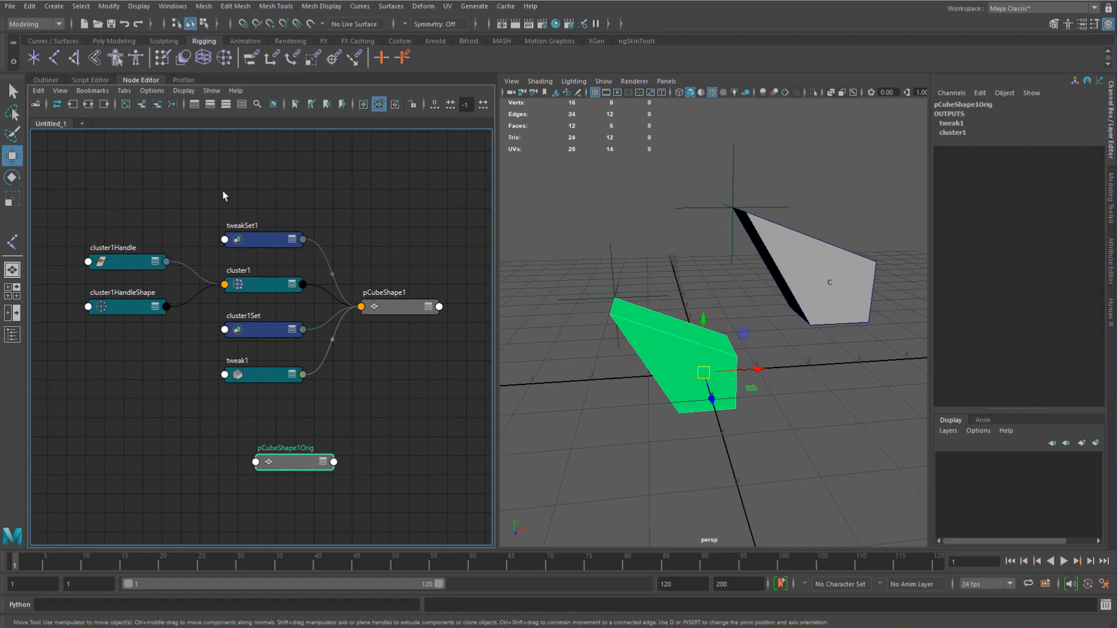
# Enable Show Auxiliary Nodes from the Node Editor's Show menu.
pyautogui.click(211, 91)
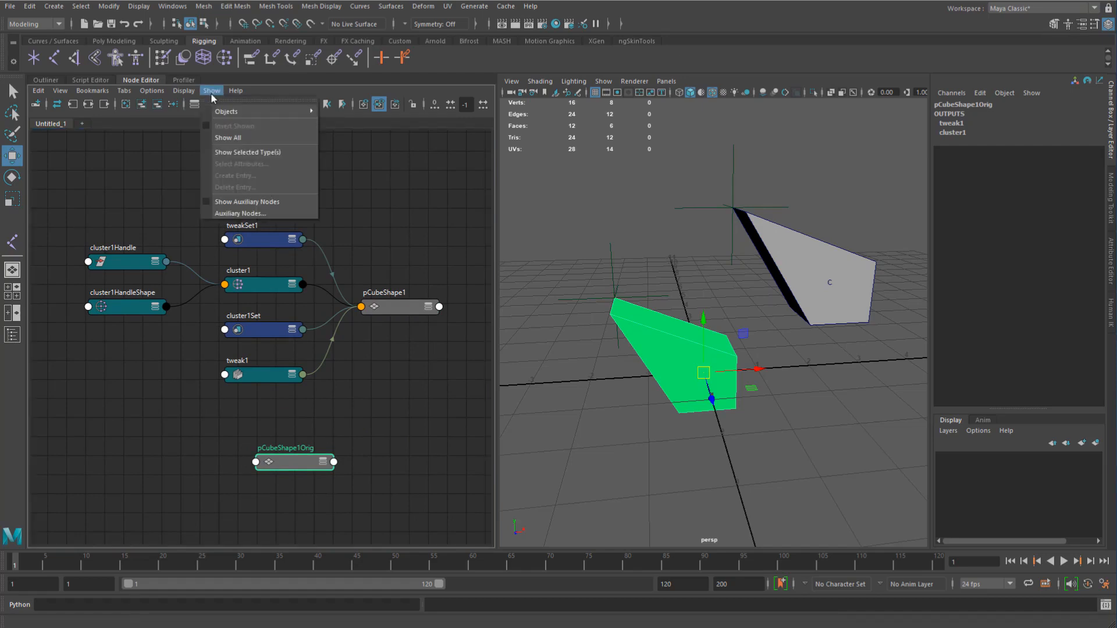
pyautogui.moveTo(247, 202)
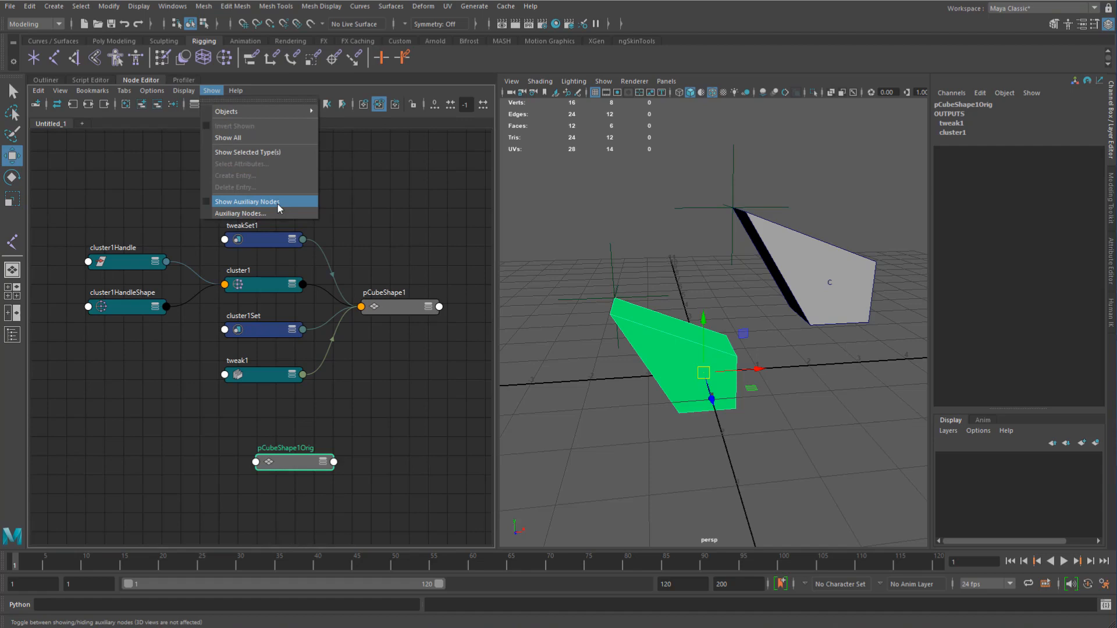
pyautogui.click(247, 201)
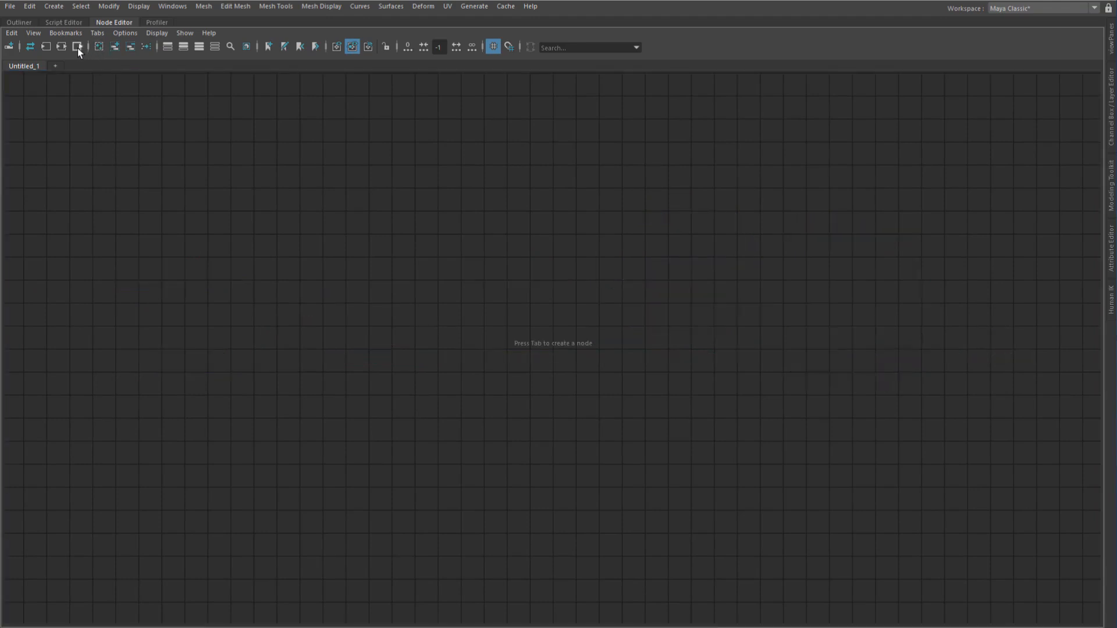
# Graph the cube's input chain, expand cluster1's Input attribute, and move cluster1GroupParts lower.
pyautogui.click(78, 47)
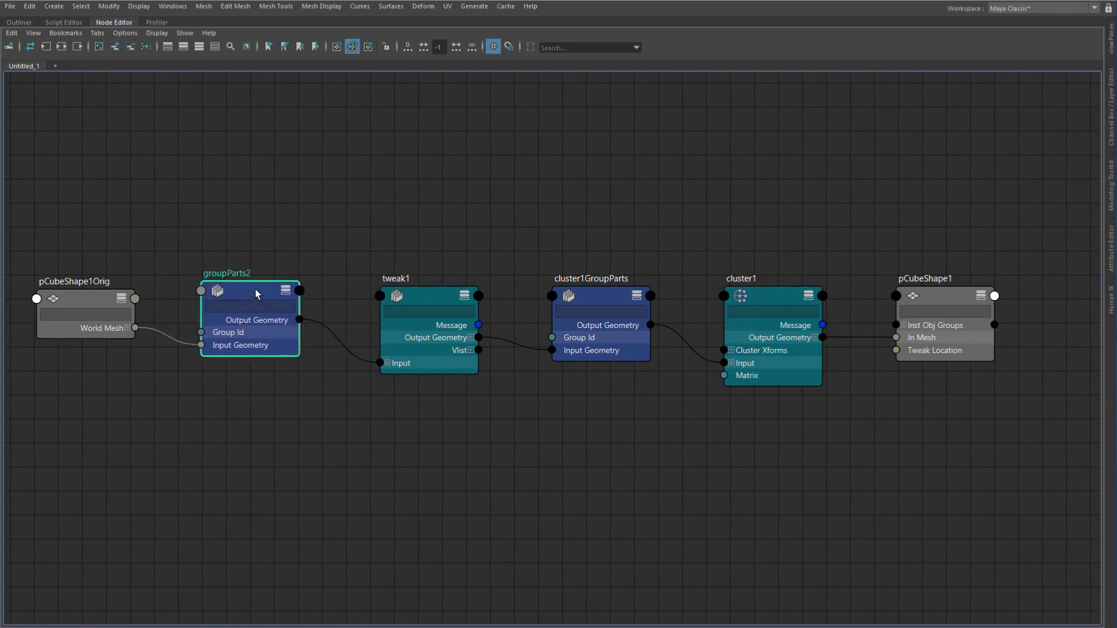
pyautogui.click(427, 296)
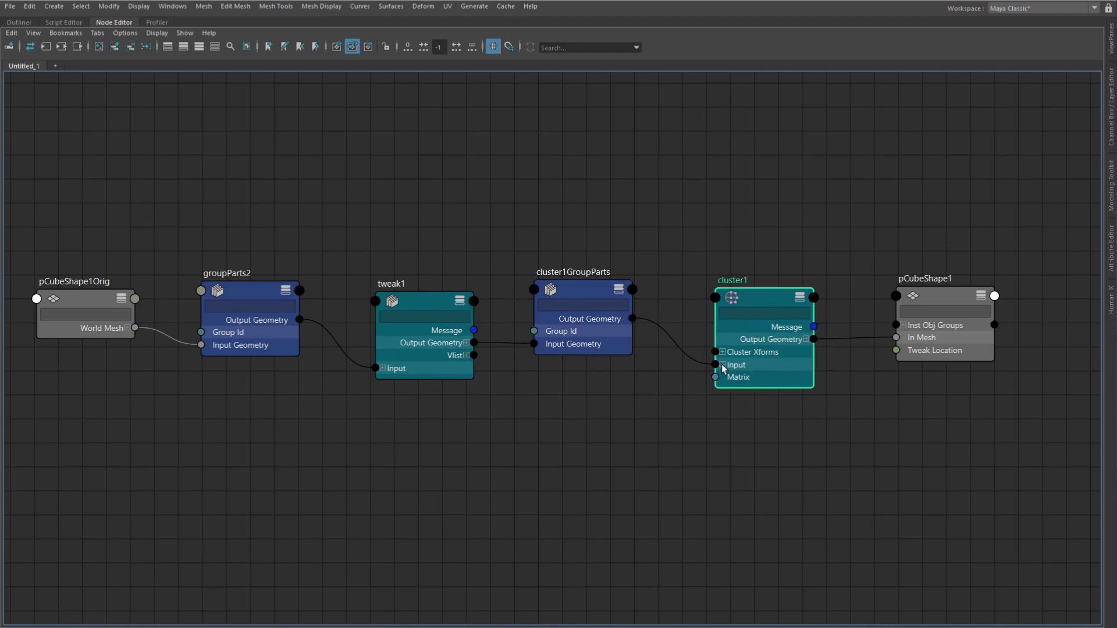
pyautogui.click(721, 365)
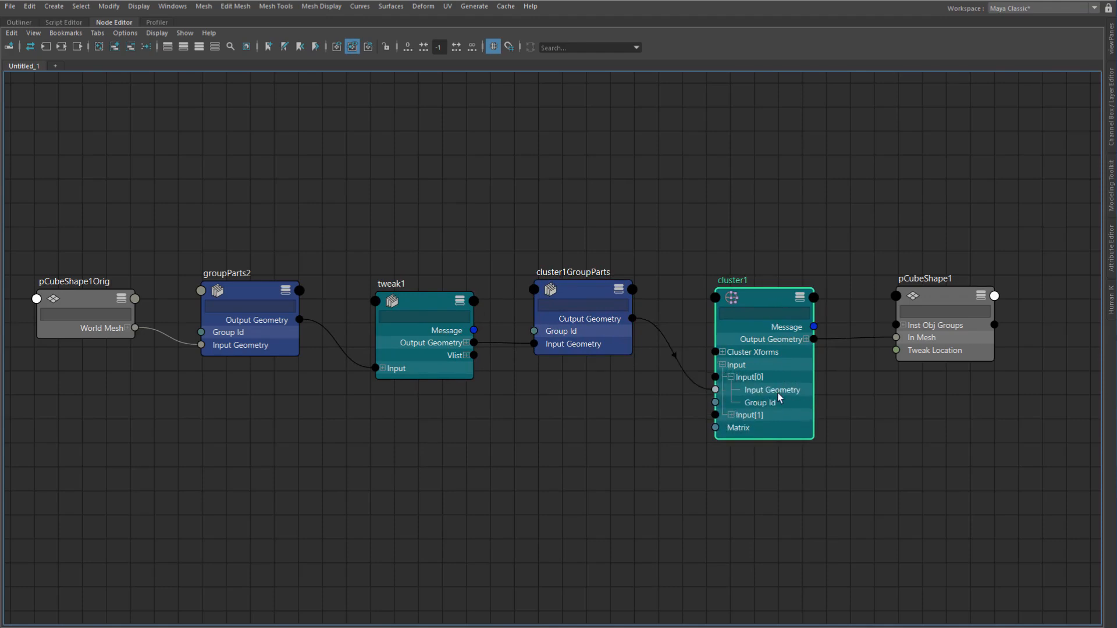
pyautogui.moveTo(730, 280); pyautogui.dragTo(726, 256)
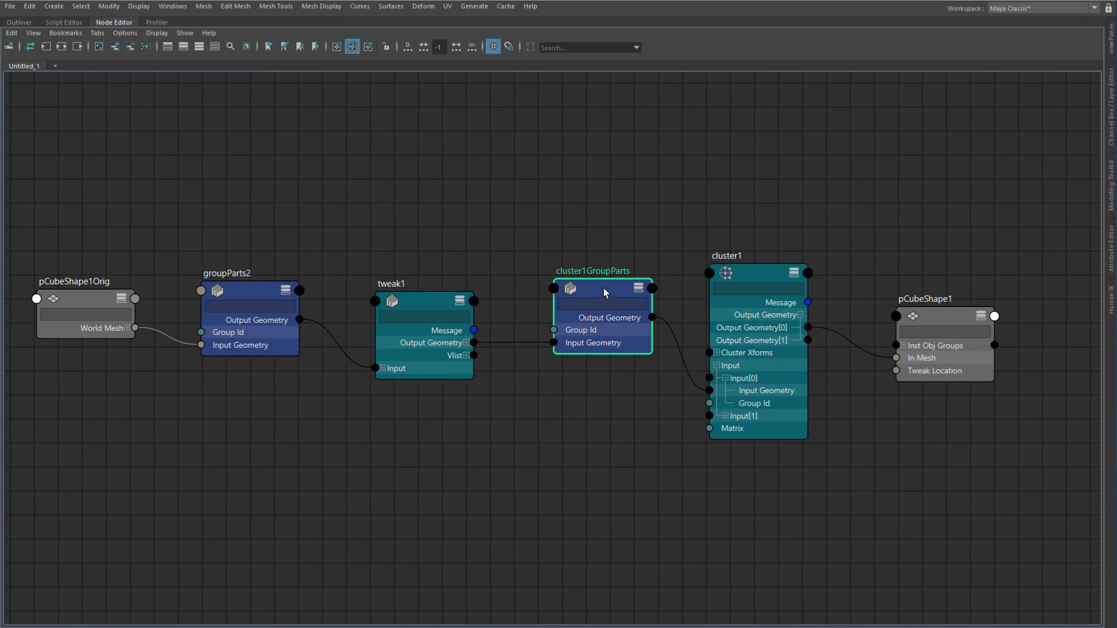
pyautogui.moveTo(602, 289); pyautogui.dragTo(630, 299)
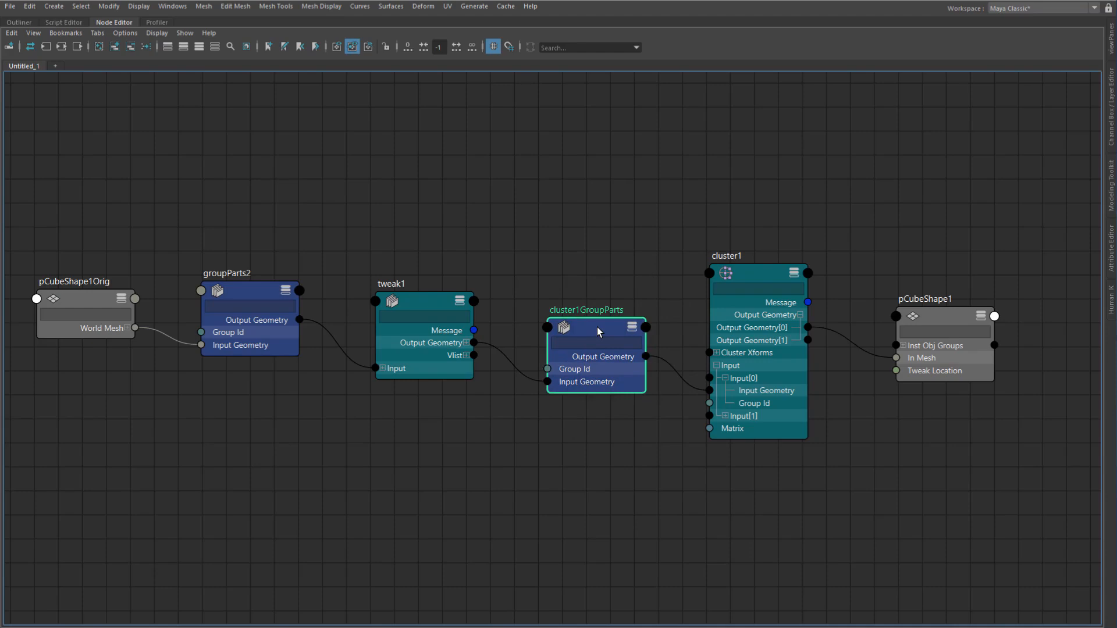
pyautogui.moveTo(598, 331); pyautogui.dragTo(625, 365)
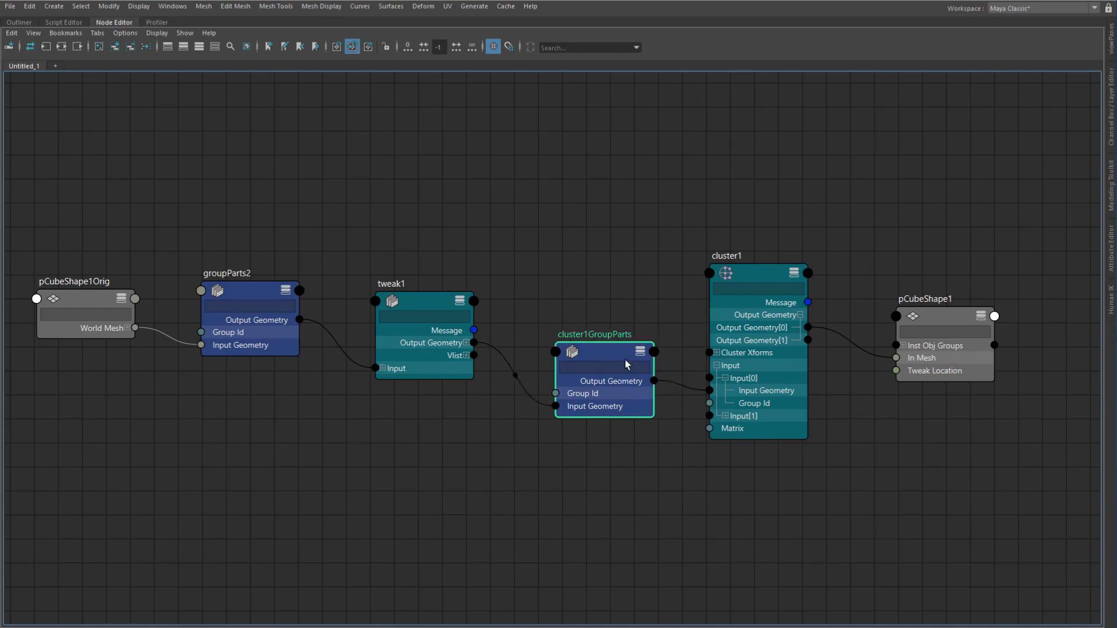